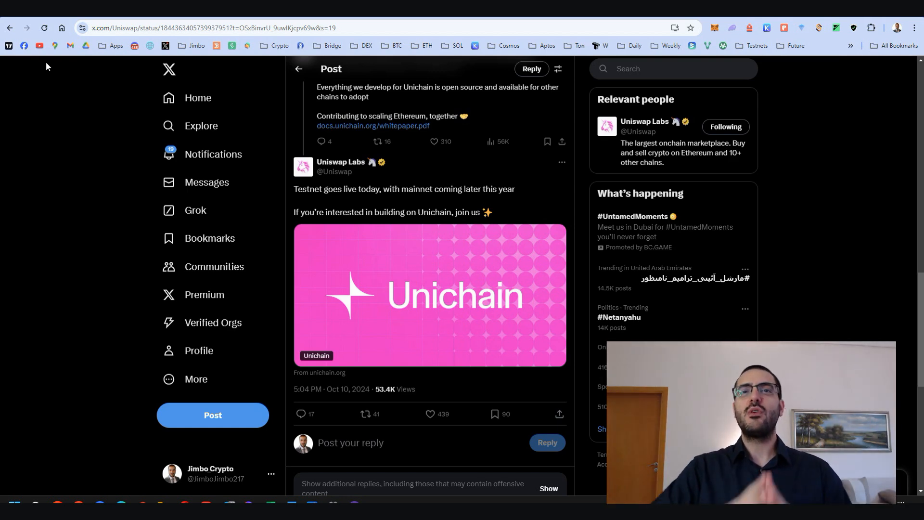
Open unichain.org from the Uniswap Labs testnet post and scroll its homepage
{"action": "left_click", "coordinate": [320, 372]}
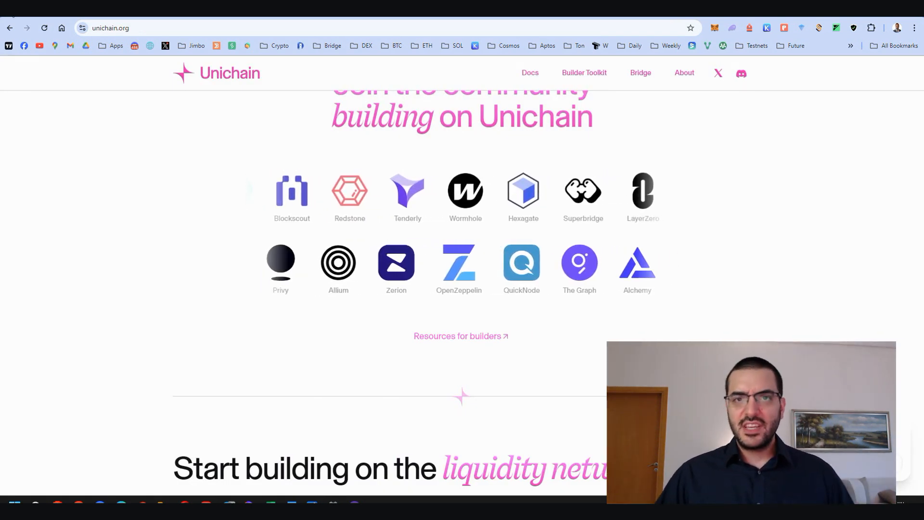
{"action": "scroll", "scroll_direction": "up", "scroll_amount": 3}
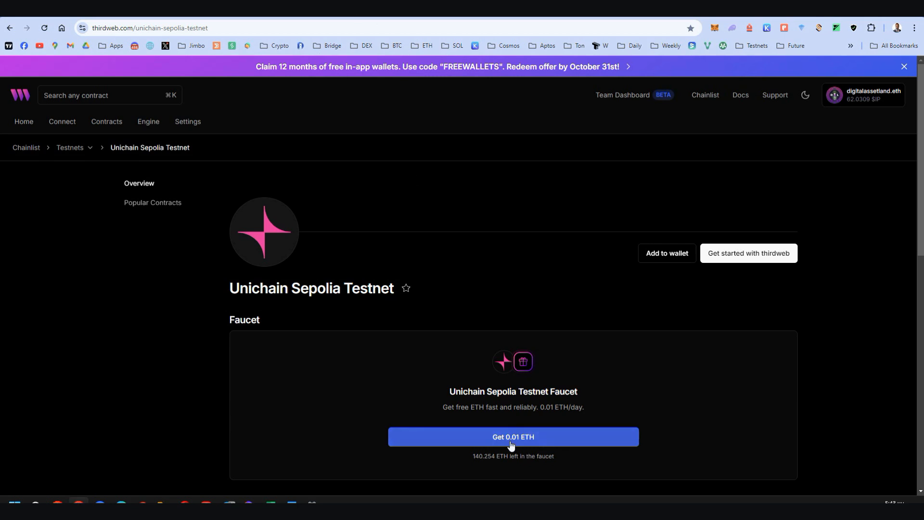
{"action": "mouse_move", "coordinate": [388, 22]}
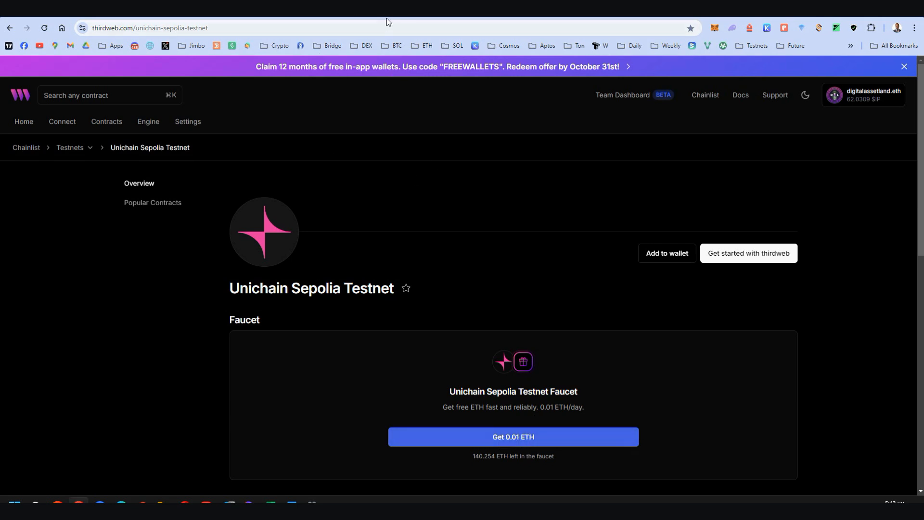
Switch to the QuickNode Unichain Sepolia faucet page
{"action": "left_click", "coordinate": [512, 436]}
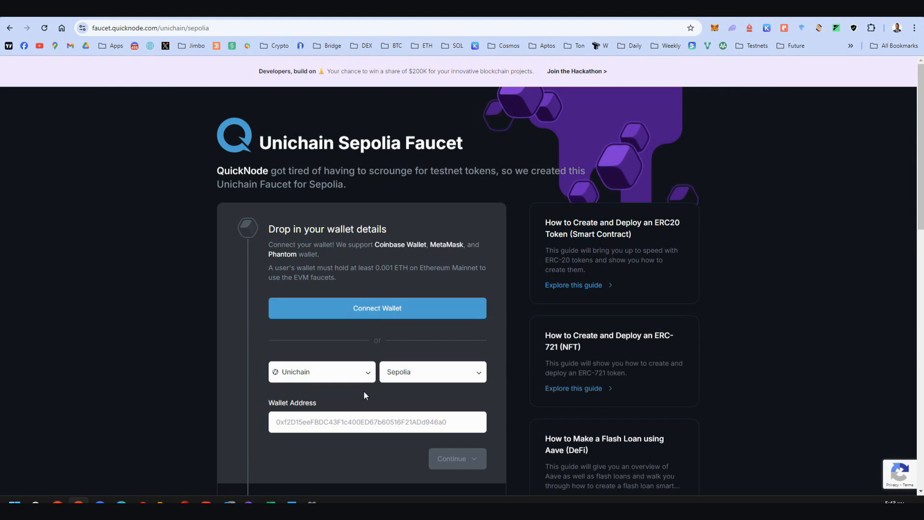
{"action": "mouse_move", "coordinate": [296, 359]}
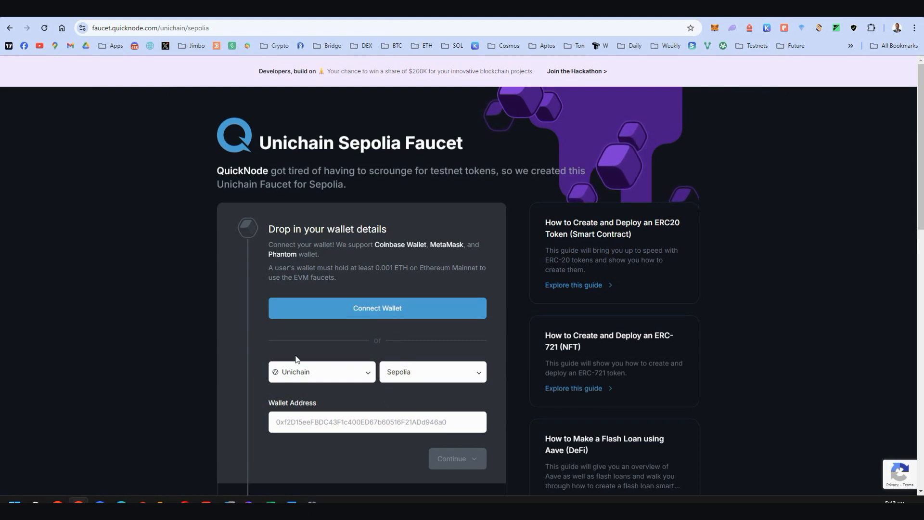
{"action": "mouse_move", "coordinate": [371, 411]}
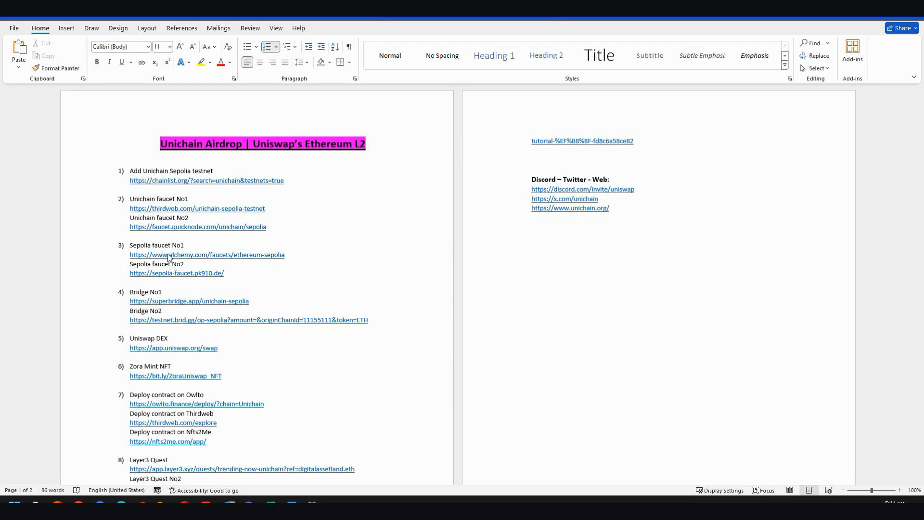
Open the Alchemy Sepolia faucet link, then view the Sepolia PoW faucet page
{"action": "left_click", "coordinate": [206, 254]}
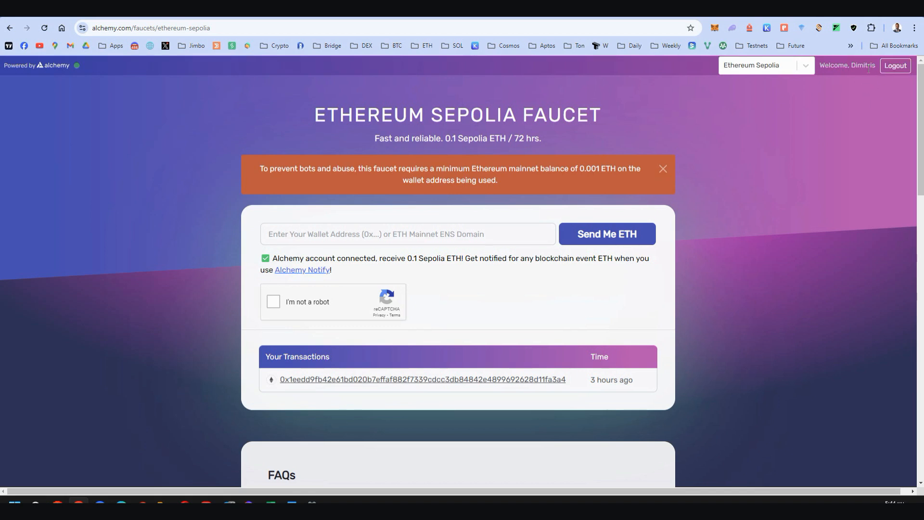
{"action": "mouse_move", "coordinate": [410, 73]}
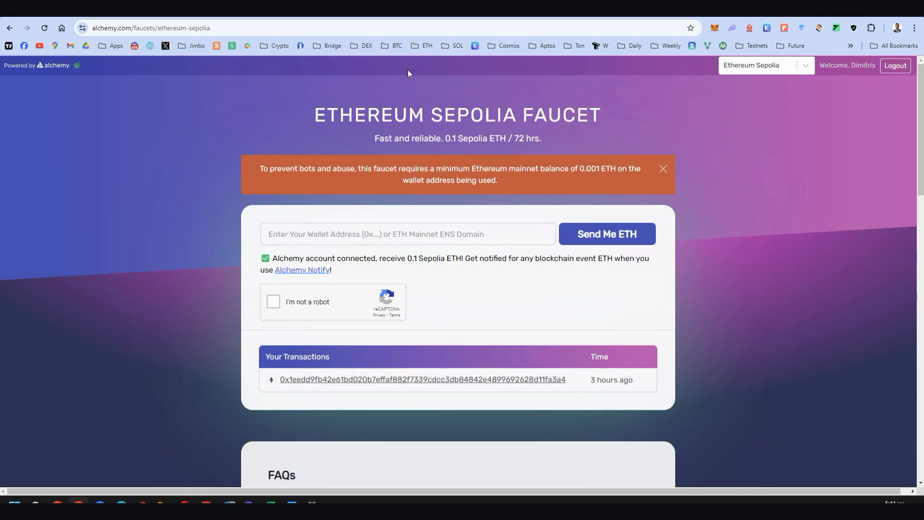
{"action": "left_click", "coordinate": [150, 28]}
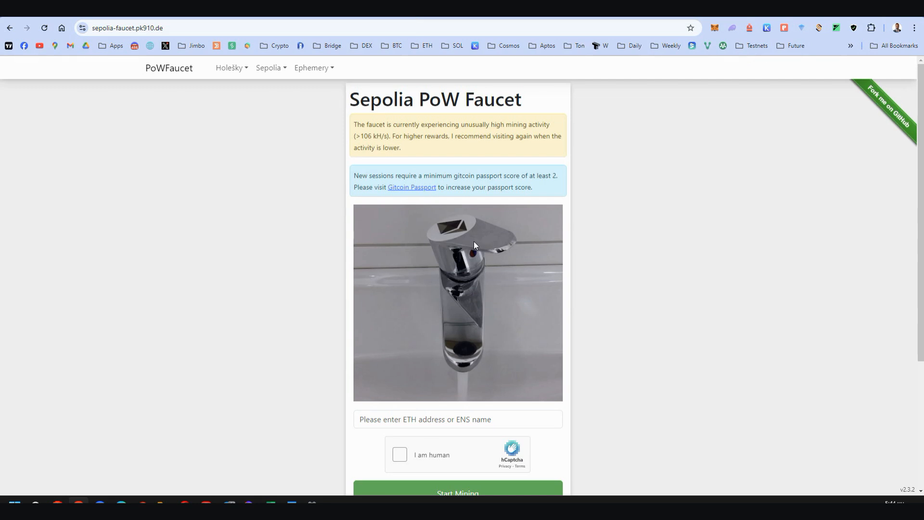
{"action": "mouse_move", "coordinate": [400, 410]}
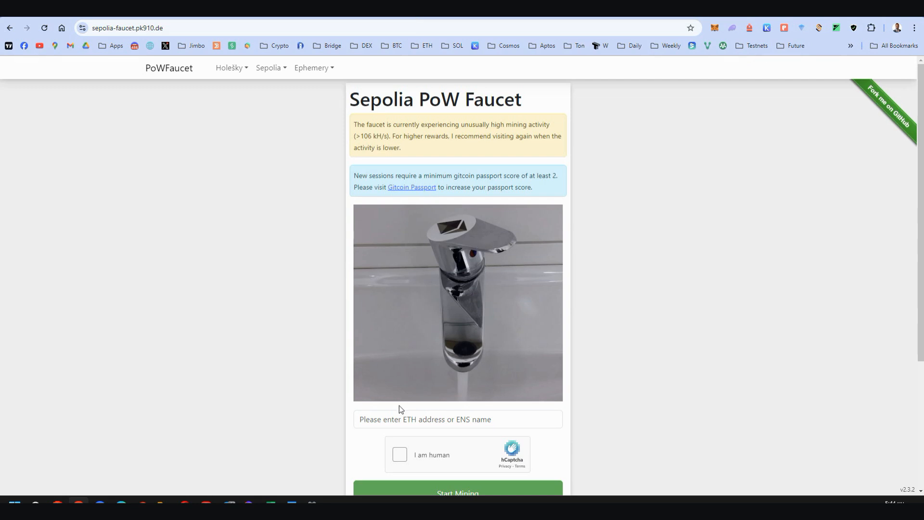
{"action": "mouse_move", "coordinate": [460, 283]}
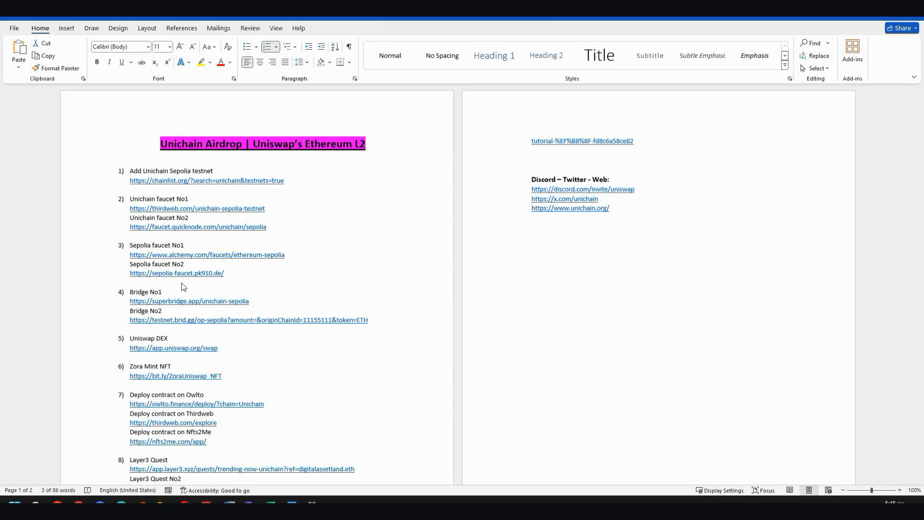
{"action": "mouse_move", "coordinate": [156, 305]}
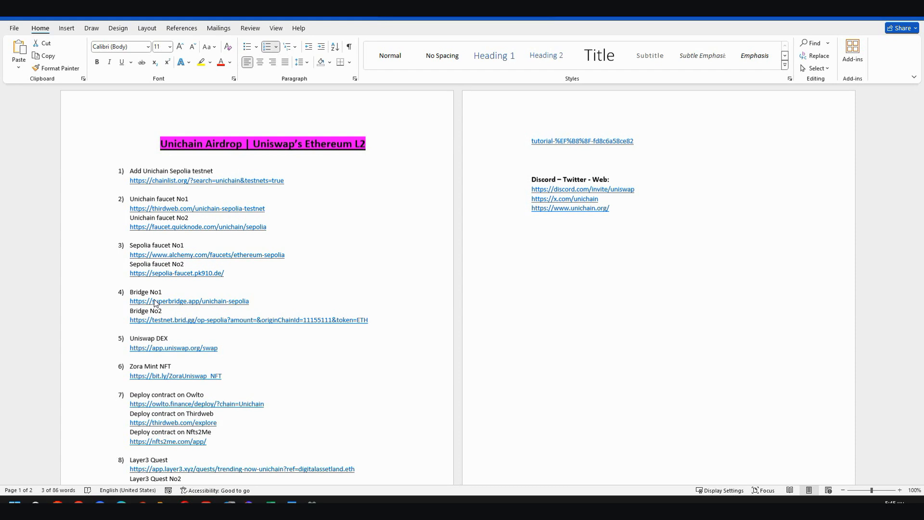
{"action": "mouse_move", "coordinate": [168, 292]}
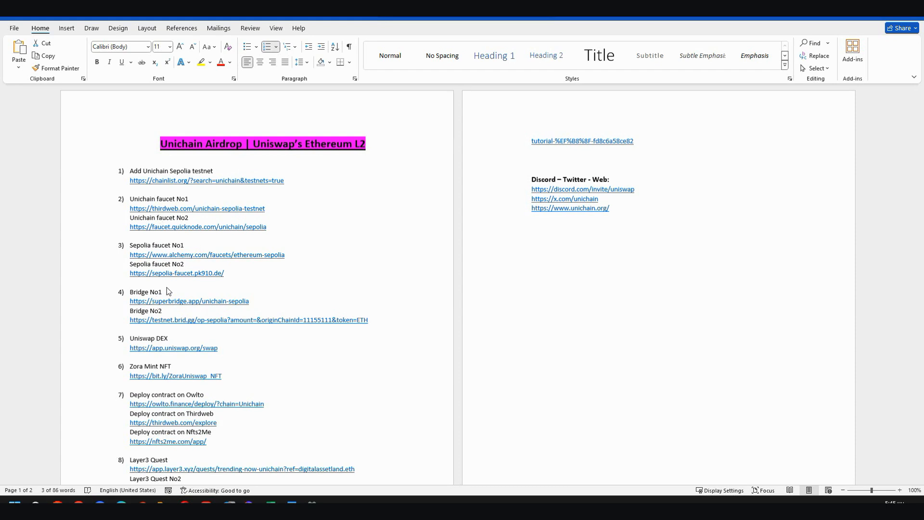
{"action": "mouse_move", "coordinate": [184, 210]}
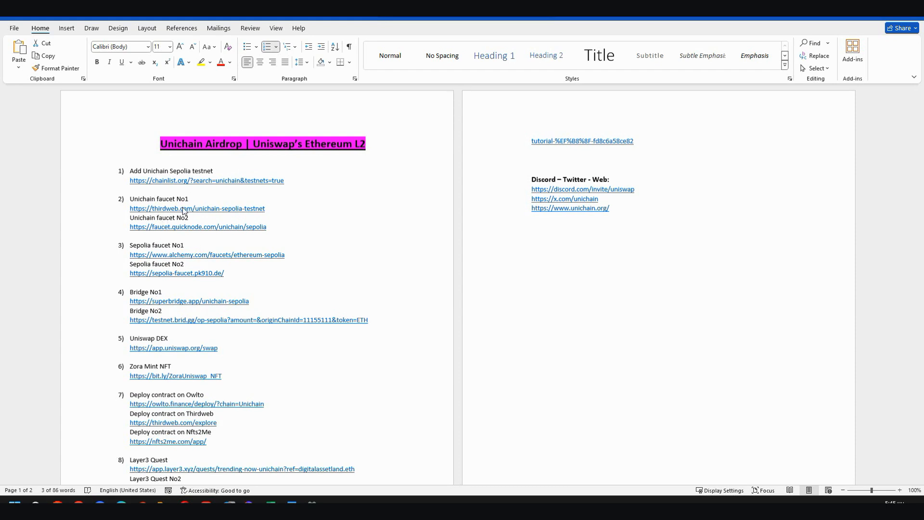
{"action": "mouse_move", "coordinate": [148, 203]}
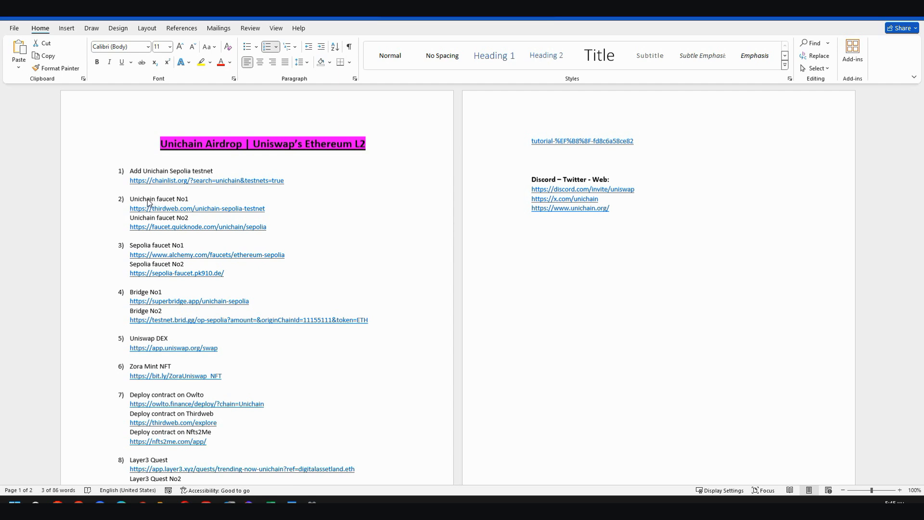
{"action": "mouse_move", "coordinate": [204, 268]}
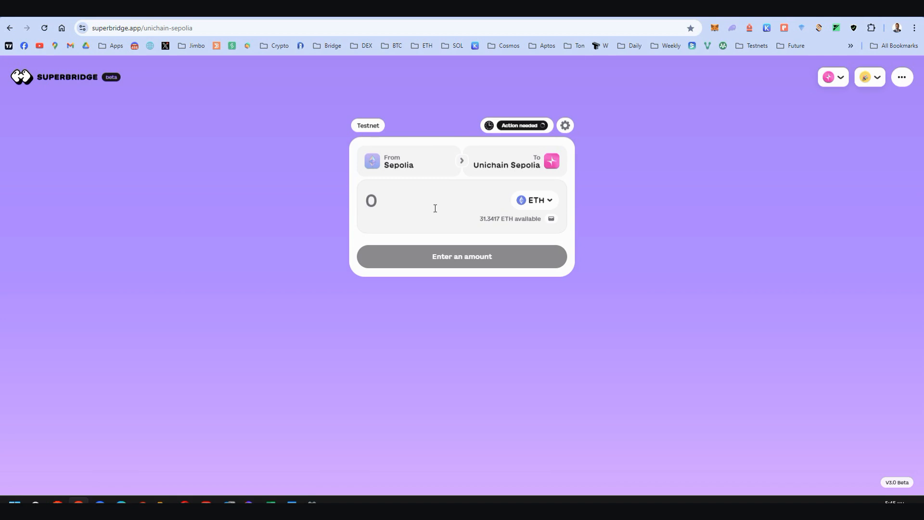
Enter 0.5 ETH on Superbridge, then set Brid.gg to Unichain Sepolia and reverse direction
{"action": "type", "text": "0.5"}
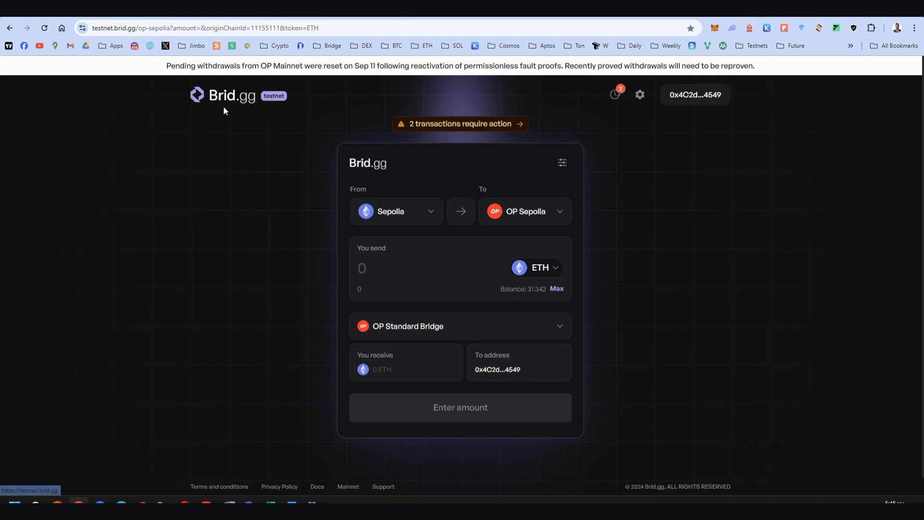
{"action": "mouse_move", "coordinate": [266, 142]}
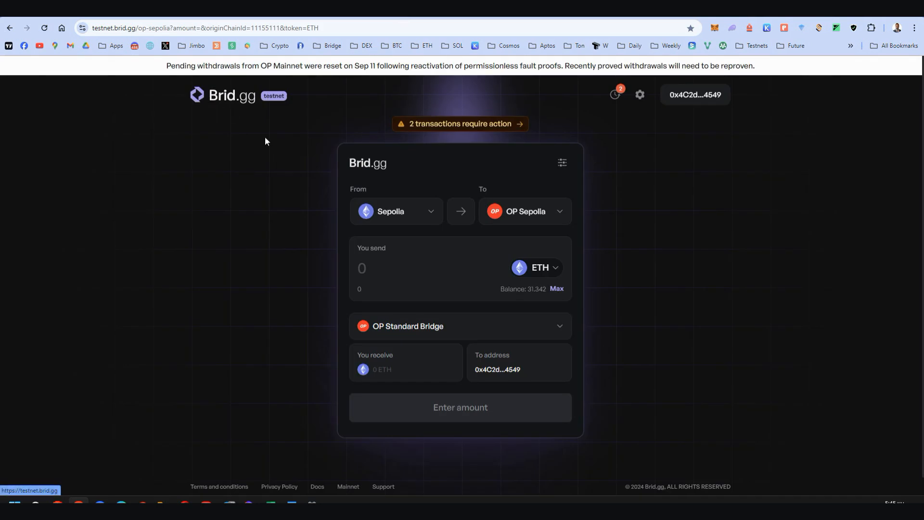
{"action": "mouse_move", "coordinate": [523, 211]}
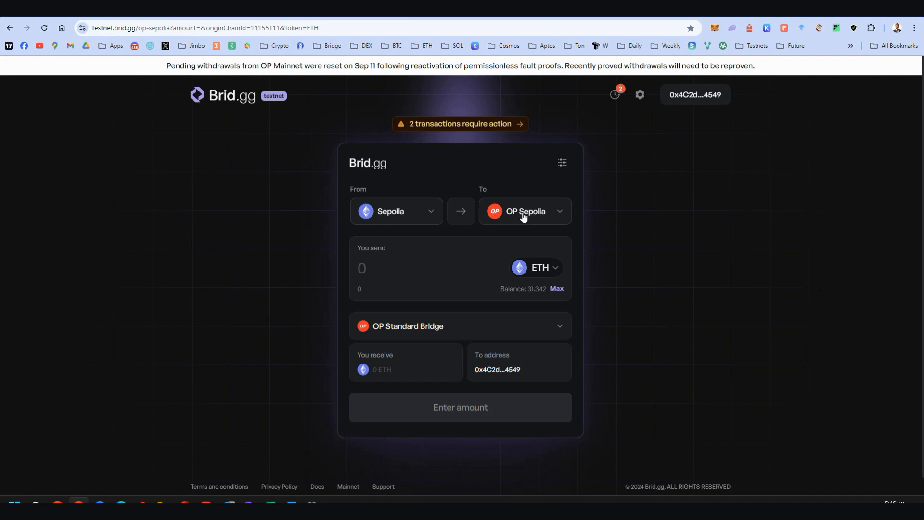
{"action": "left_click", "coordinate": [524, 210]}
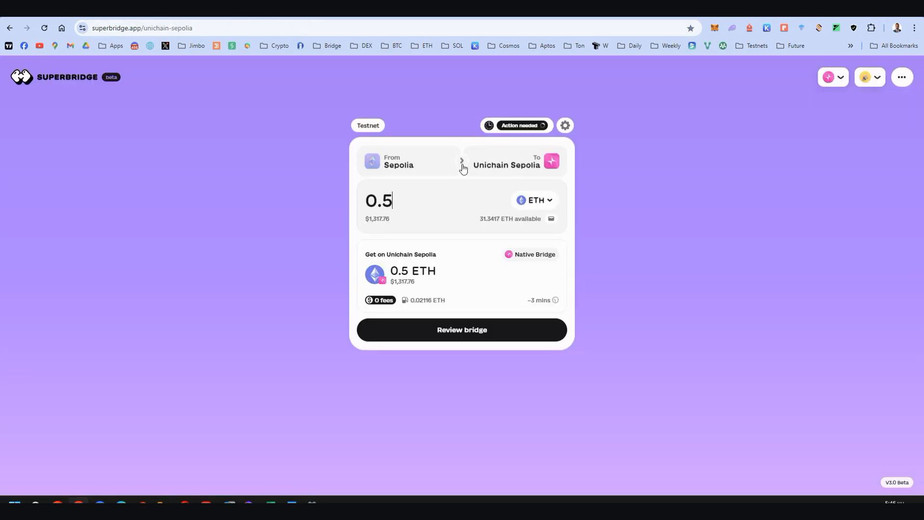
{"action": "left_click", "coordinate": [461, 161]}
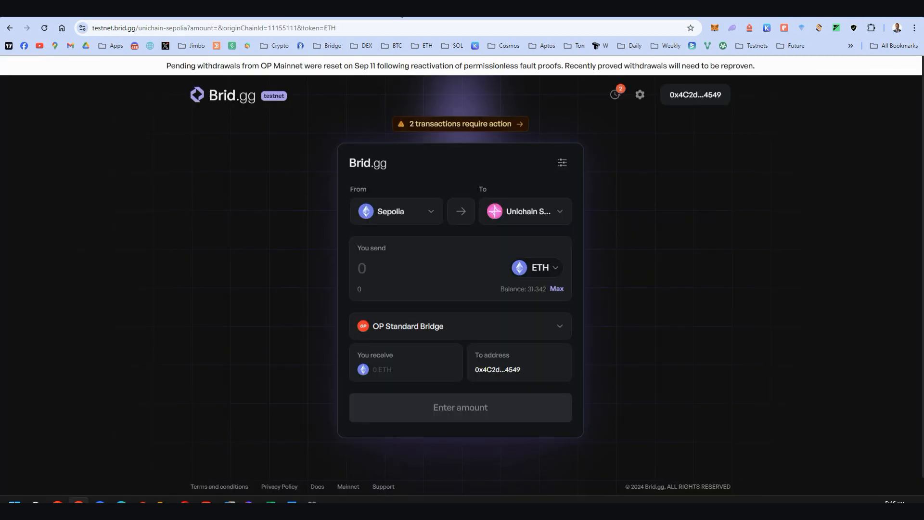
{"action": "left_click", "coordinate": [460, 211]}
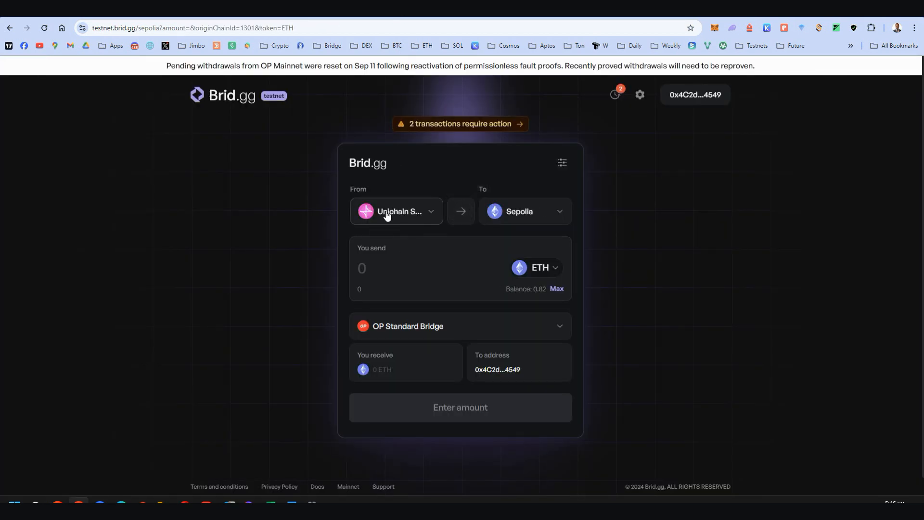
{"action": "mouse_move", "coordinate": [348, 113]}
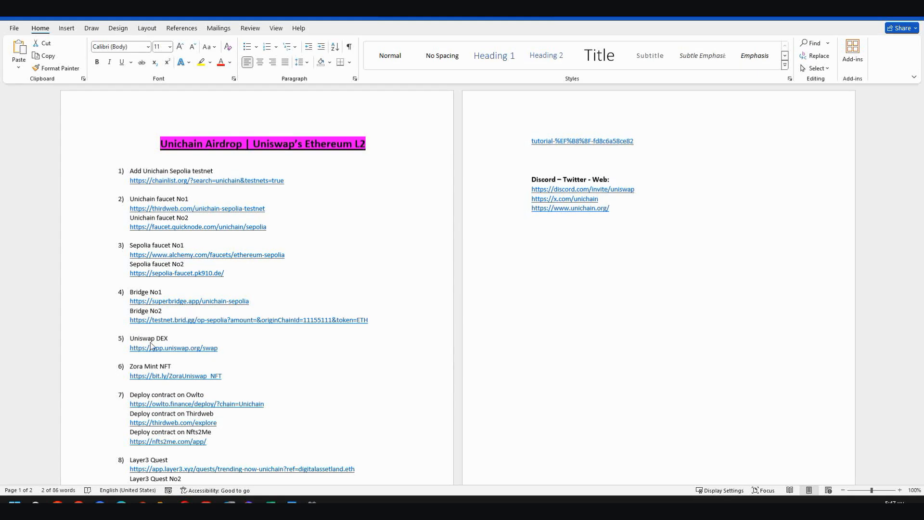
{"action": "mouse_move", "coordinate": [139, 336]}
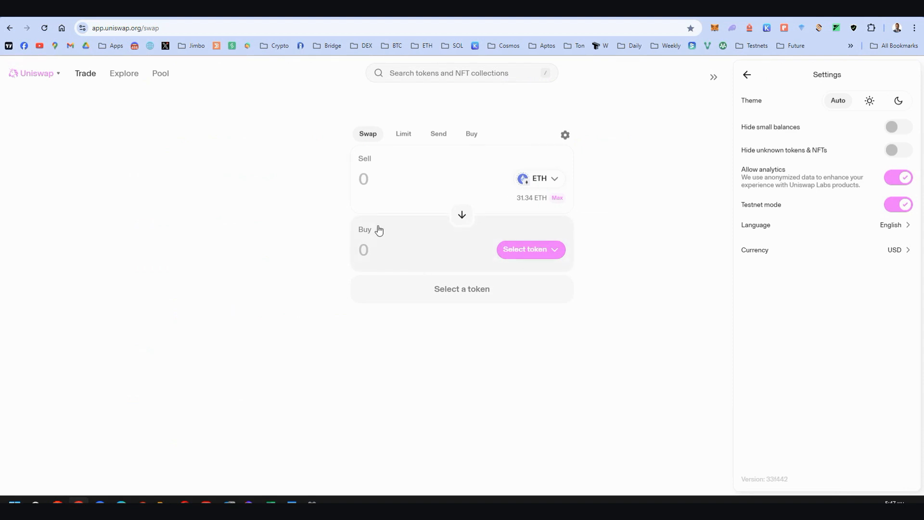
{"action": "mouse_move", "coordinate": [860, 63]}
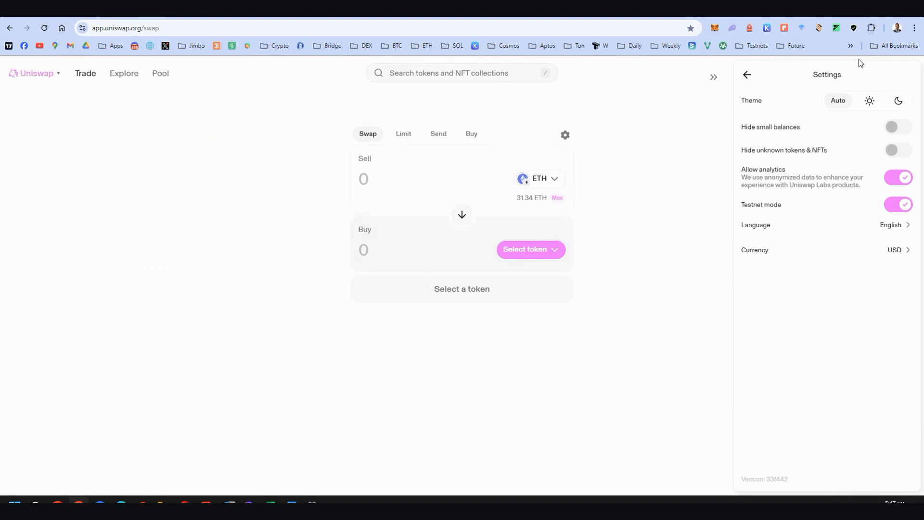
{"action": "mouse_move", "coordinate": [822, 136]}
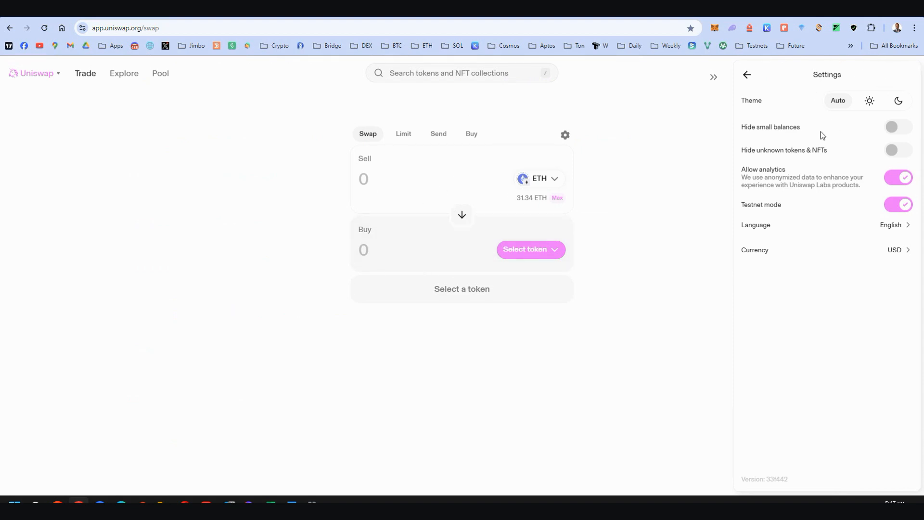
Confirm Testnet mode is on, close settings, and show Unichain Sepolia tokens
{"action": "double_click", "coordinate": [761, 204]}
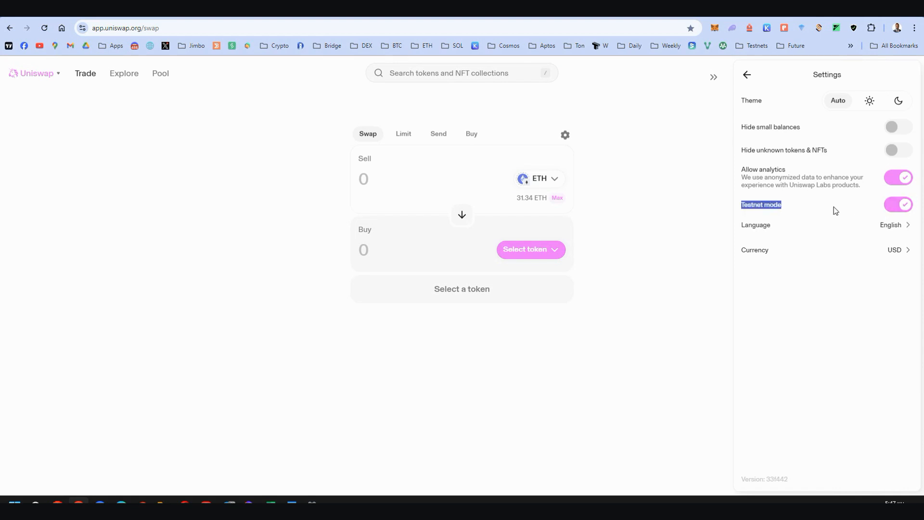
{"action": "mouse_move", "coordinate": [564, 164]}
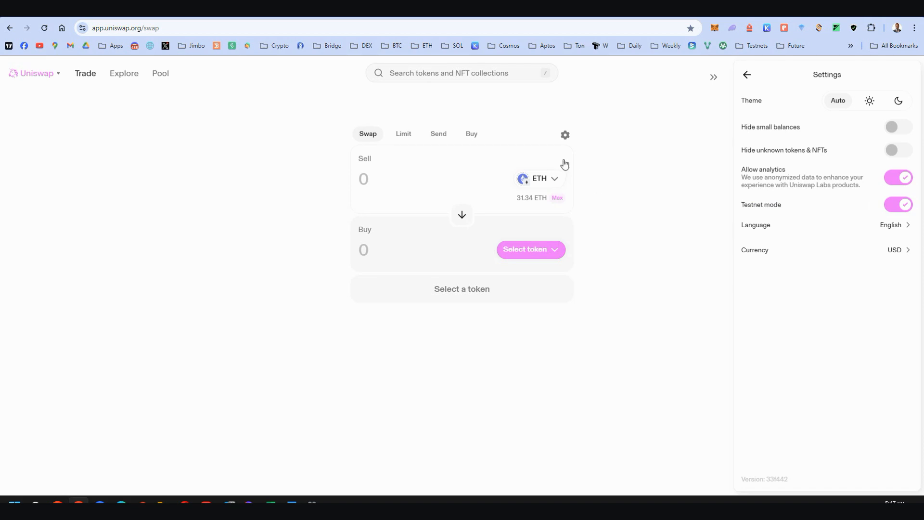
{"action": "mouse_move", "coordinate": [717, 82]}
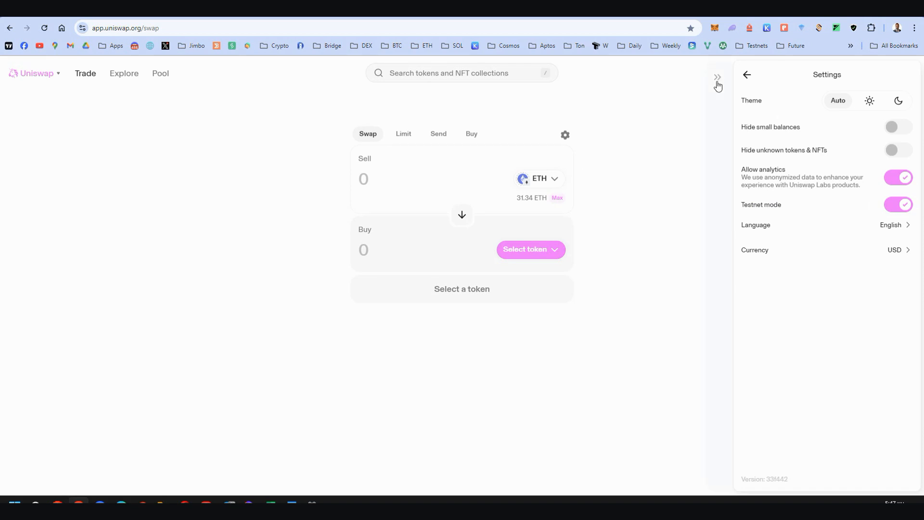
{"action": "left_click", "coordinate": [528, 248]}
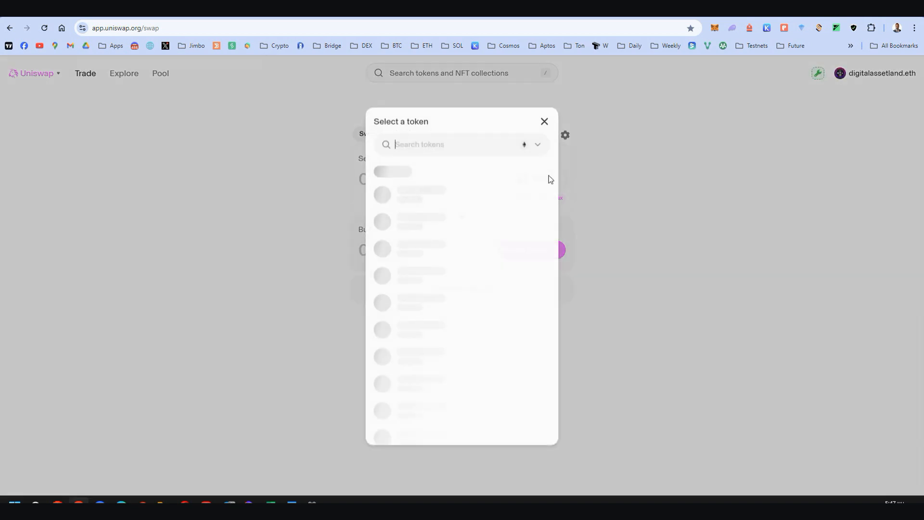
{"action": "left_click", "coordinate": [536, 144]}
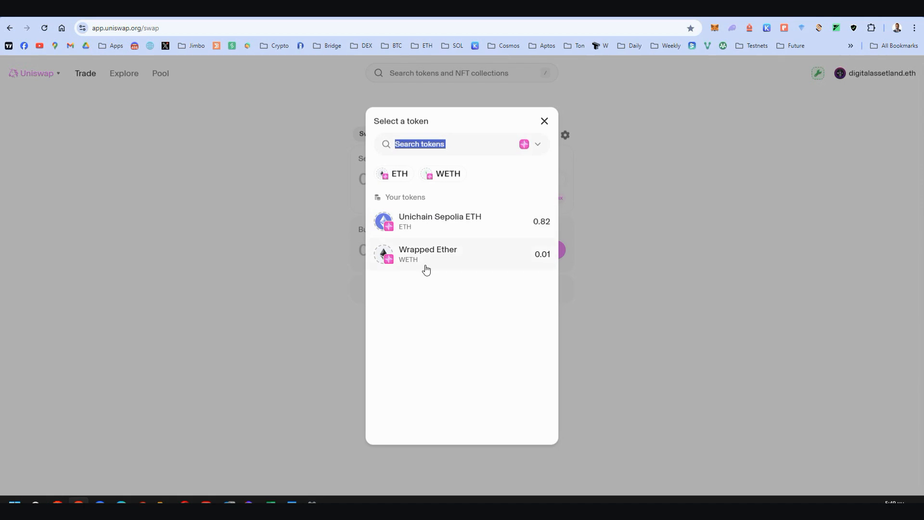
{"action": "mouse_move", "coordinate": [457, 260]}
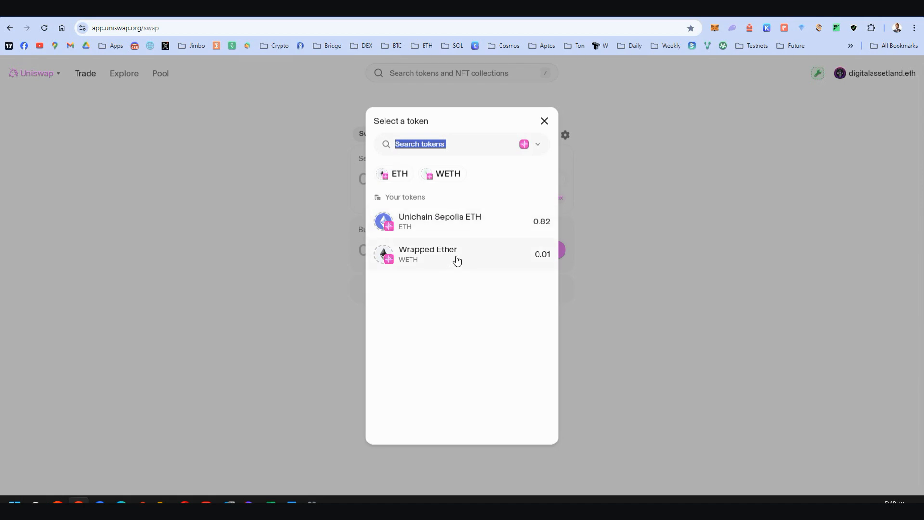
{"action": "mouse_move", "coordinate": [448, 236]}
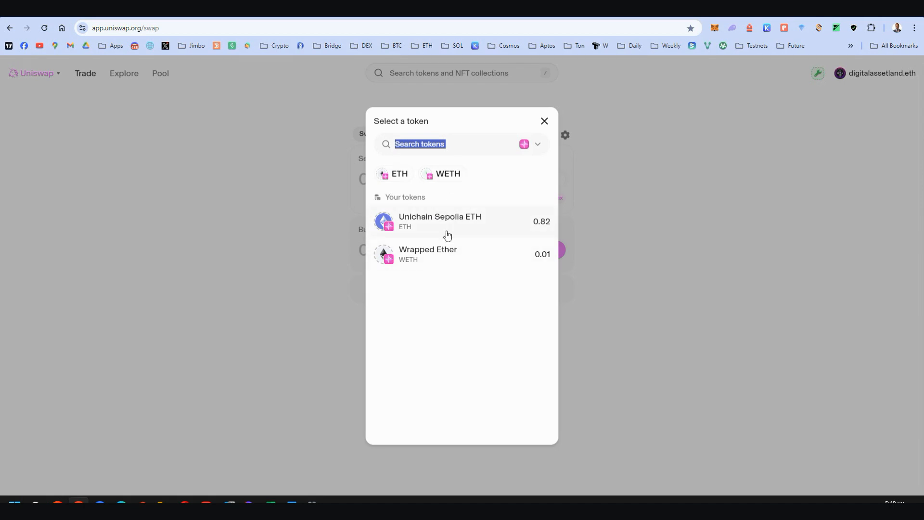
{"action": "mouse_move", "coordinate": [468, 154]}
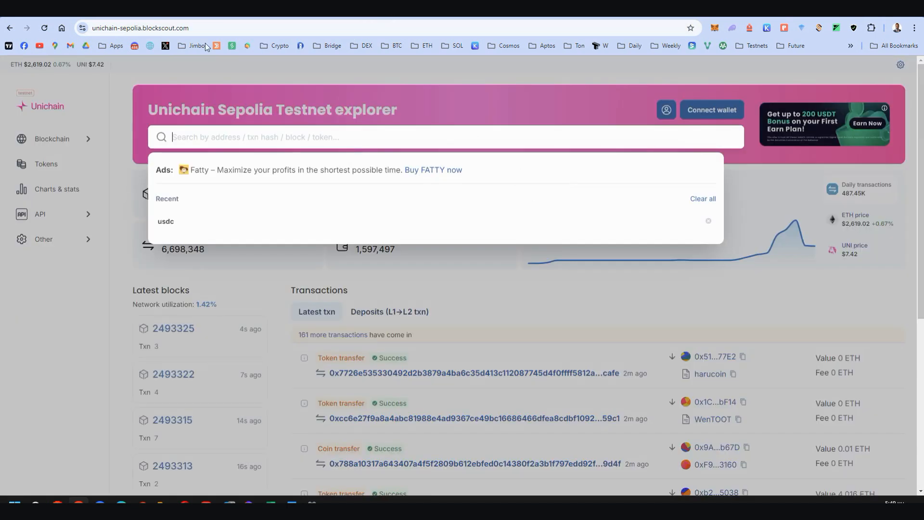
Search Blockscout for usdc and open the verified USDC token for its address
{"action": "left_click", "coordinate": [140, 28]}
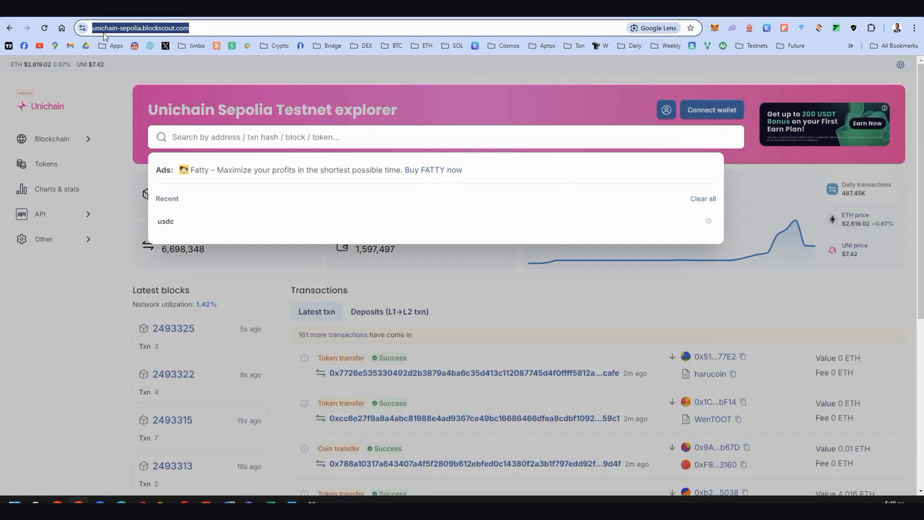
{"action": "type", "text": "usdc"}
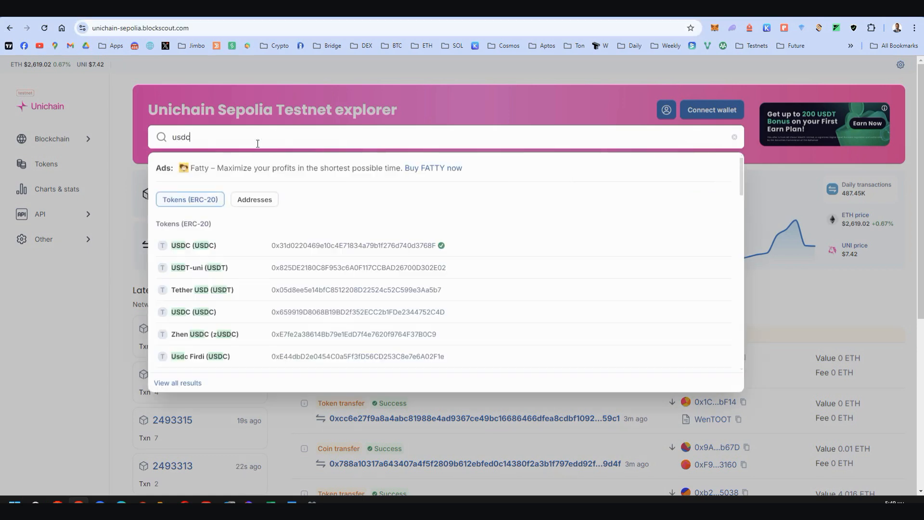
{"action": "left_click", "coordinate": [194, 245]}
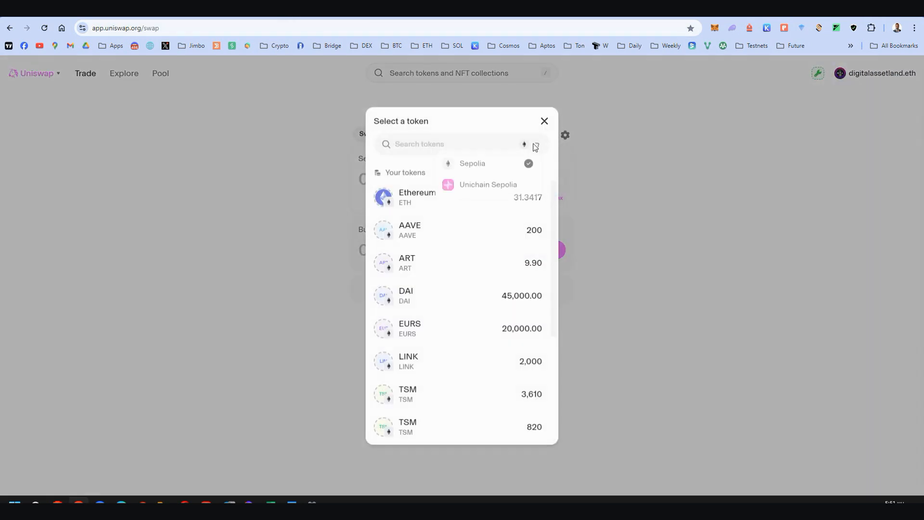
Pick USDC as the Buy token on Unichain Sepolia via address 0x31d0220469e10c4E71834a79b
{"action": "left_click", "coordinate": [487, 184]}
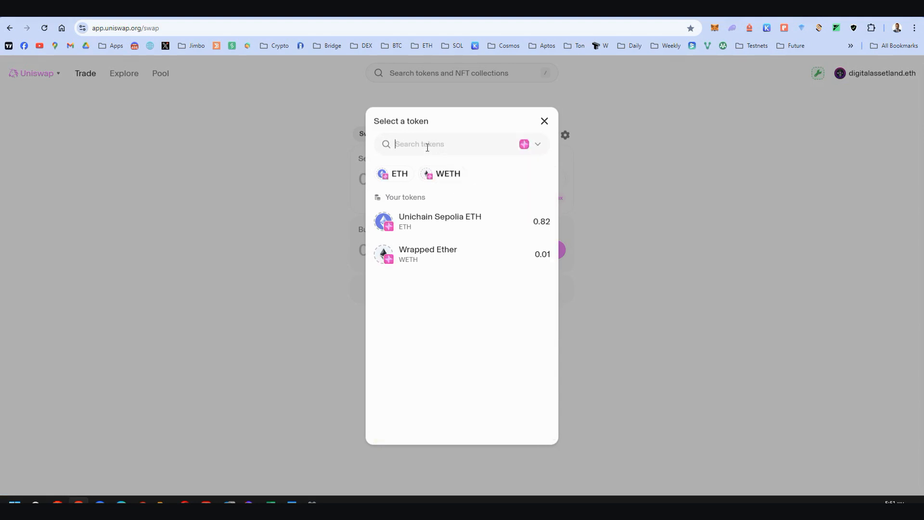
{"action": "type", "text": "0x31d0220469e10c4E71834a79b"}
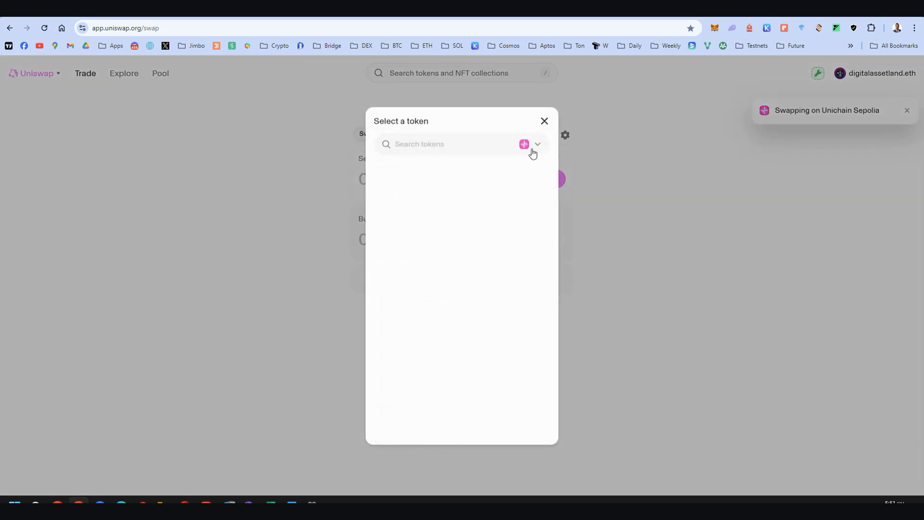
{"action": "left_click", "coordinate": [544, 121]}
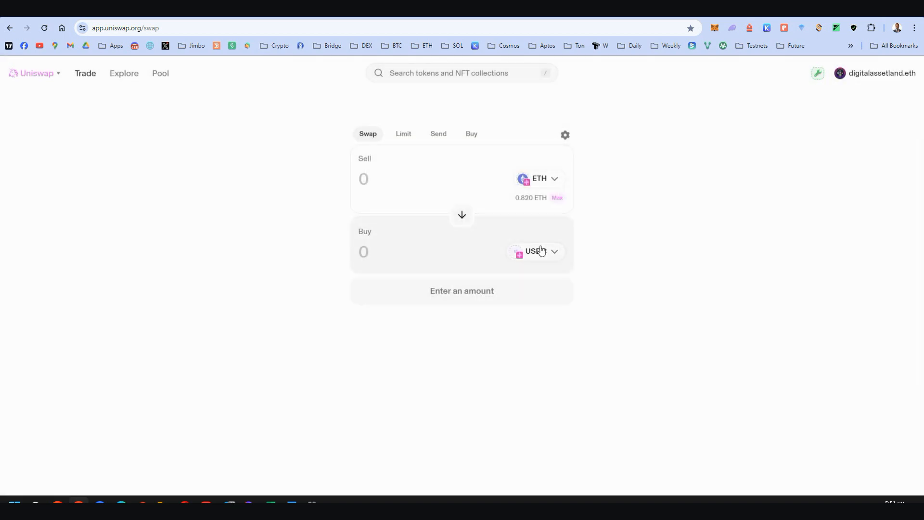
{"action": "left_click", "coordinate": [161, 73]}
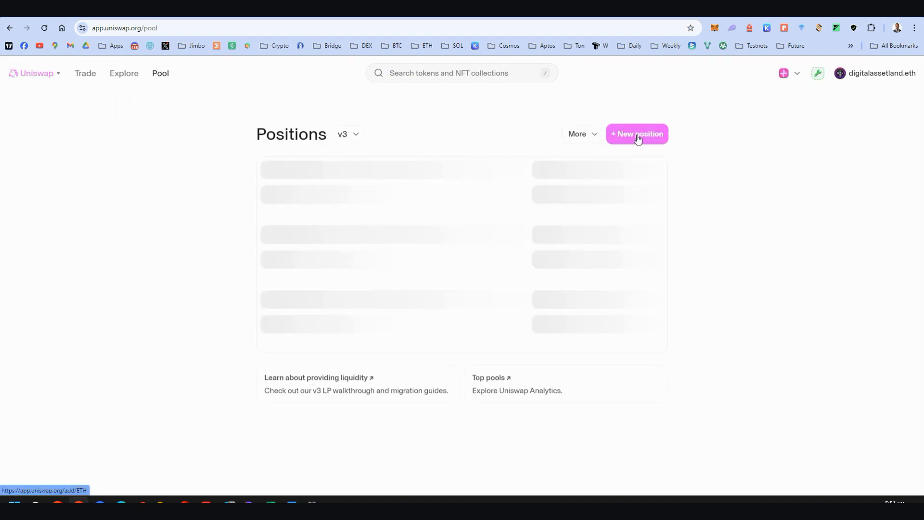
Start a new ETH/USDC position at the 0.30% fee tier with full range
{"action": "left_click", "coordinate": [637, 133]}
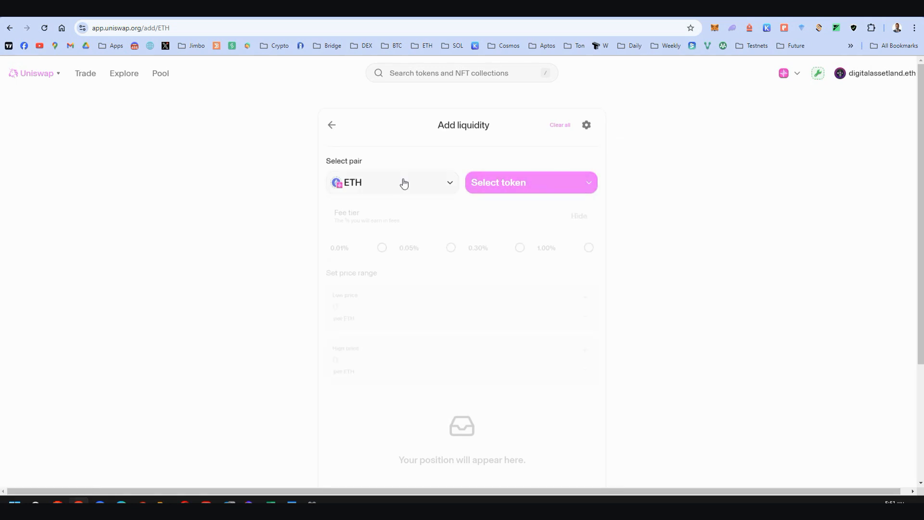
{"action": "mouse_move", "coordinate": [549, 180]}
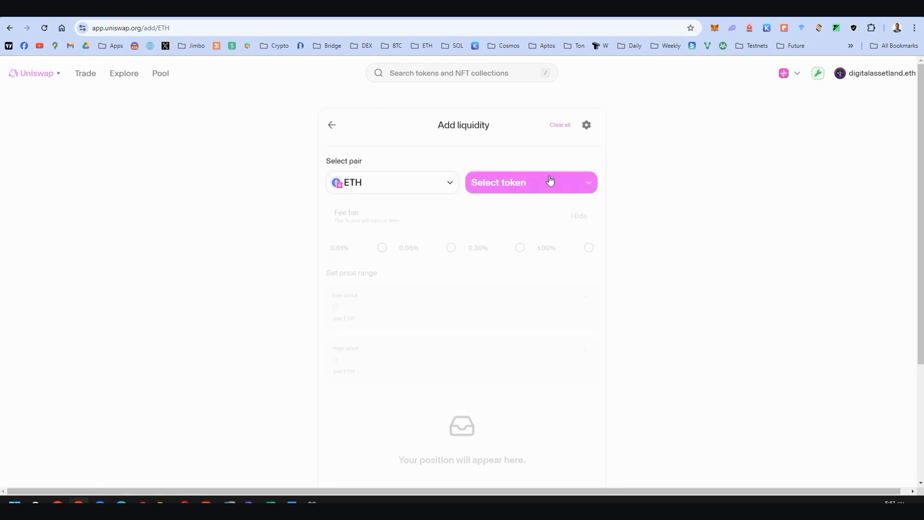
{"action": "left_click", "coordinate": [530, 182]}
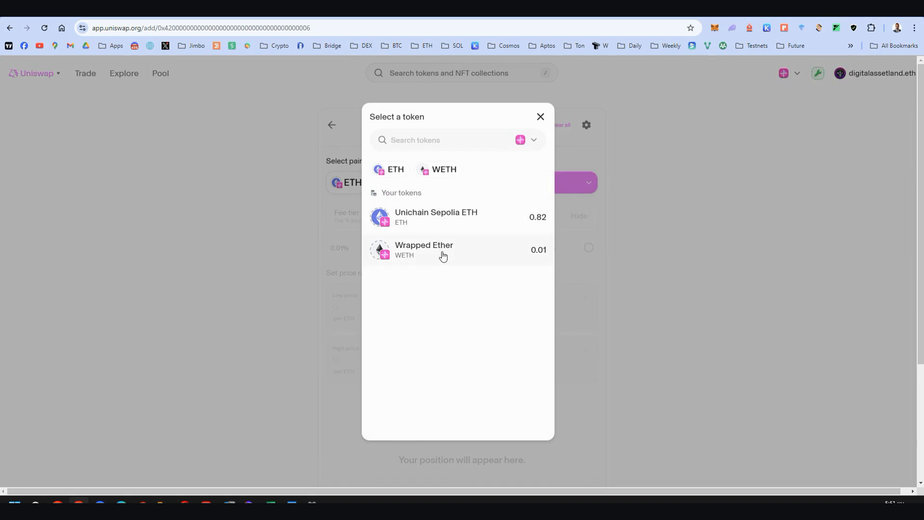
{"action": "left_click", "coordinate": [424, 249]}
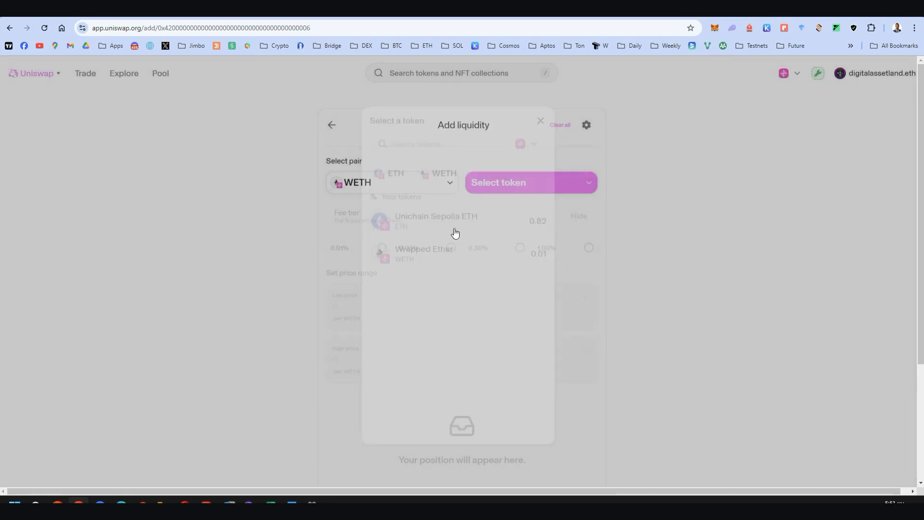
{"action": "left_click", "coordinate": [539, 120]}
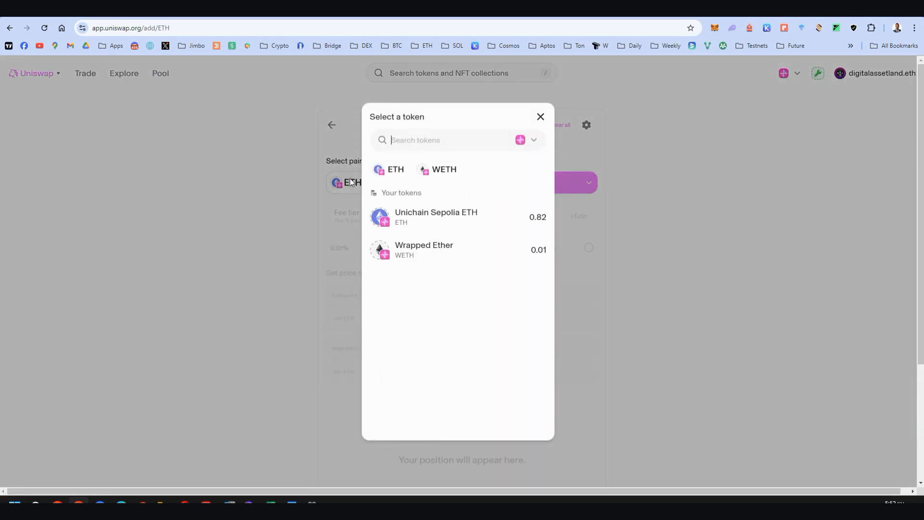
{"action": "left_click", "coordinate": [539, 116]}
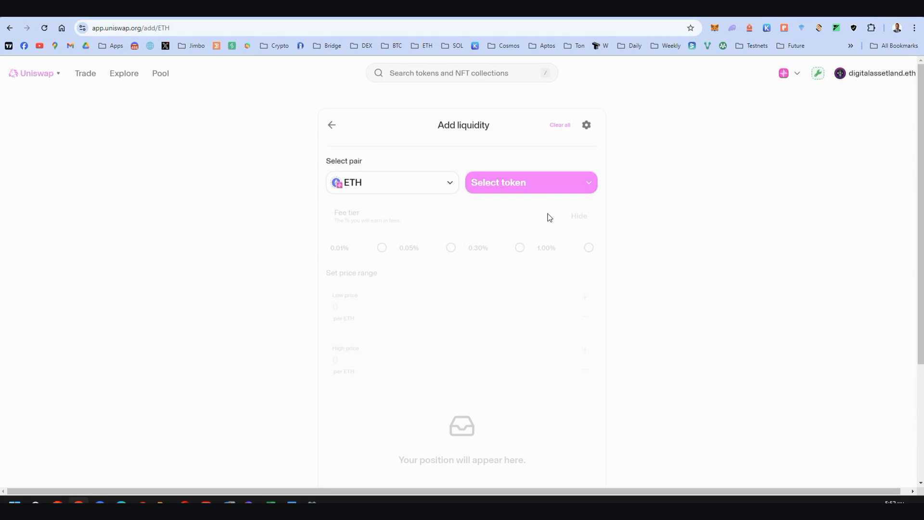
{"action": "left_click", "coordinate": [530, 181]}
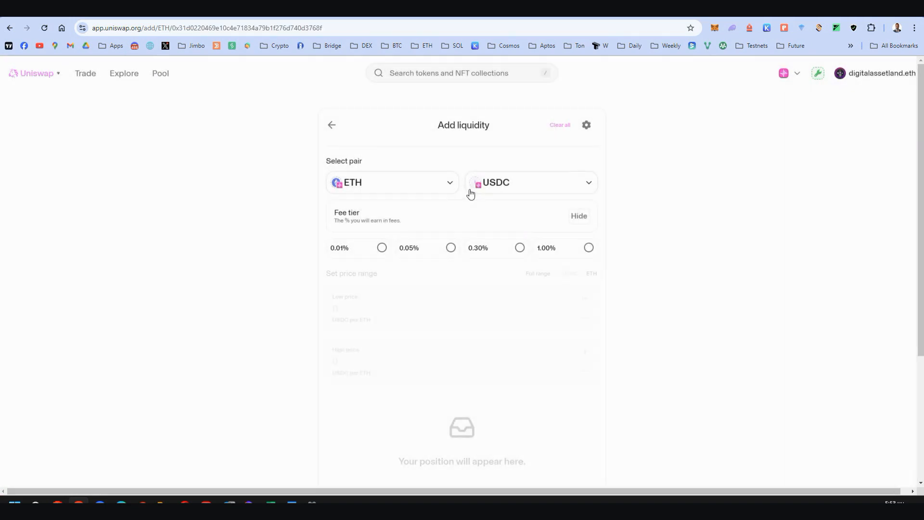
{"action": "mouse_move", "coordinate": [518, 218]}
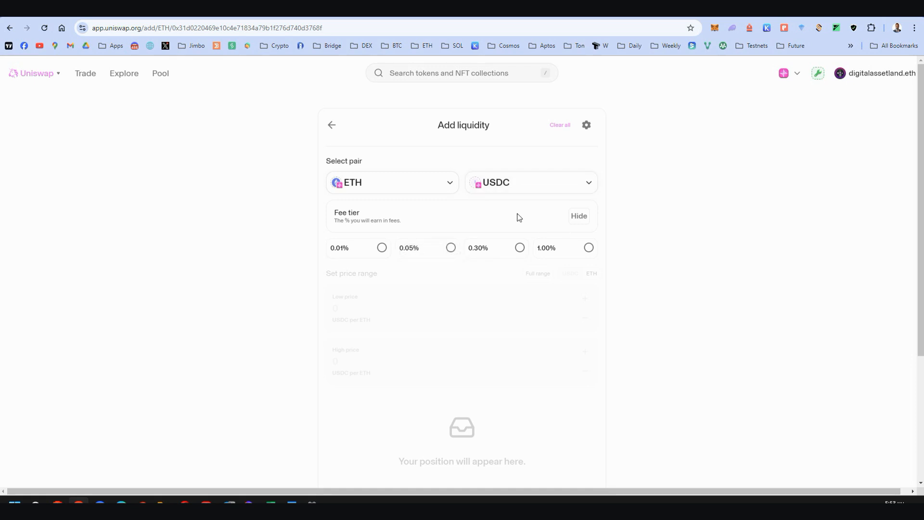
{"action": "mouse_move", "coordinate": [451, 247]}
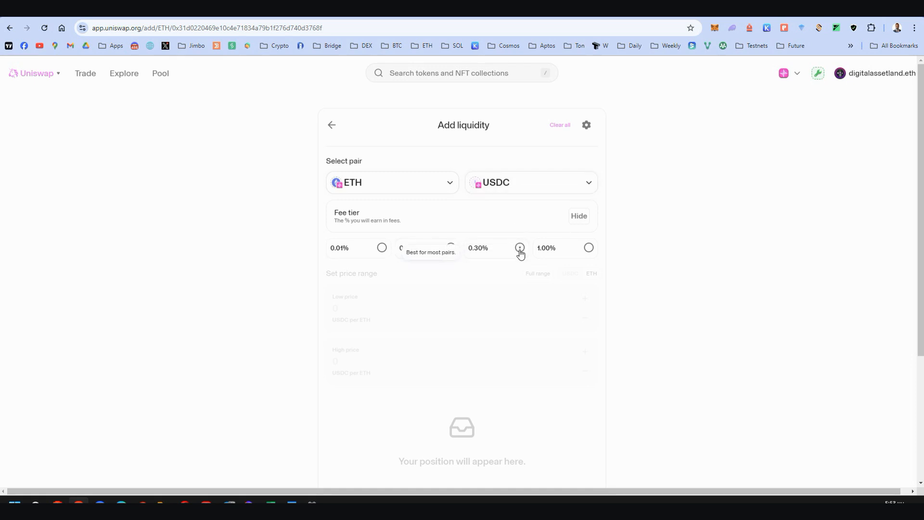
{"action": "left_click", "coordinate": [519, 248]}
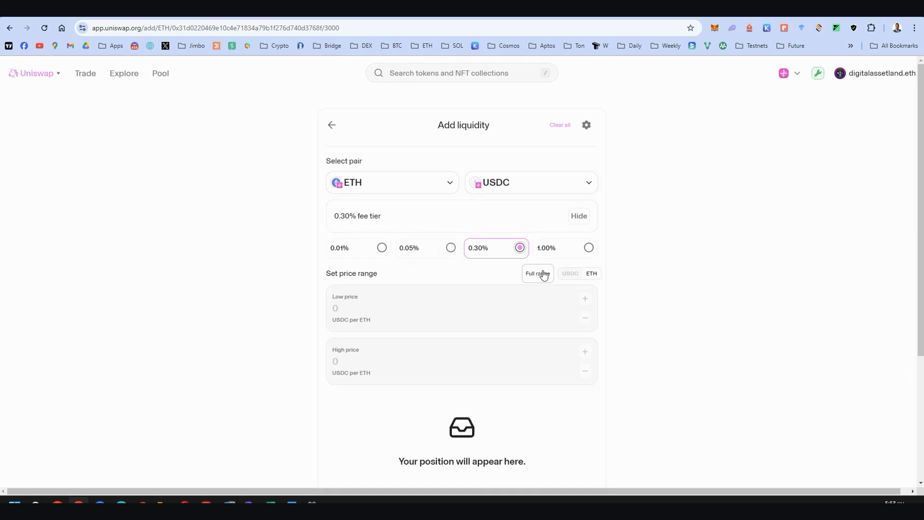
{"action": "left_click", "coordinate": [537, 273]}
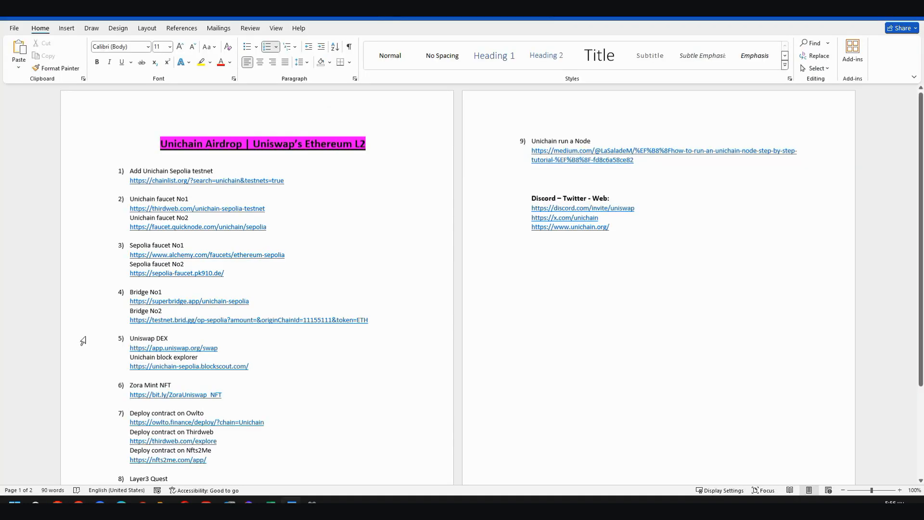
Open the bit.ly/ZoraUniswap_NFT link under item 6 of the task list
{"action": "double_click", "coordinate": [189, 366]}
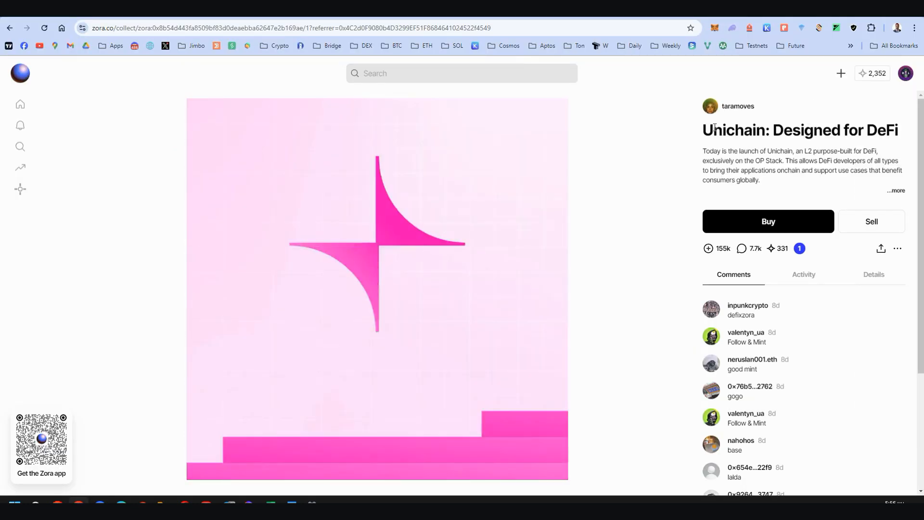
Buy one Unichain: Designed for DeFi NFT on Zora network, then open Owlto's deploy link
{"action": "left_click", "coordinate": [768, 221]}
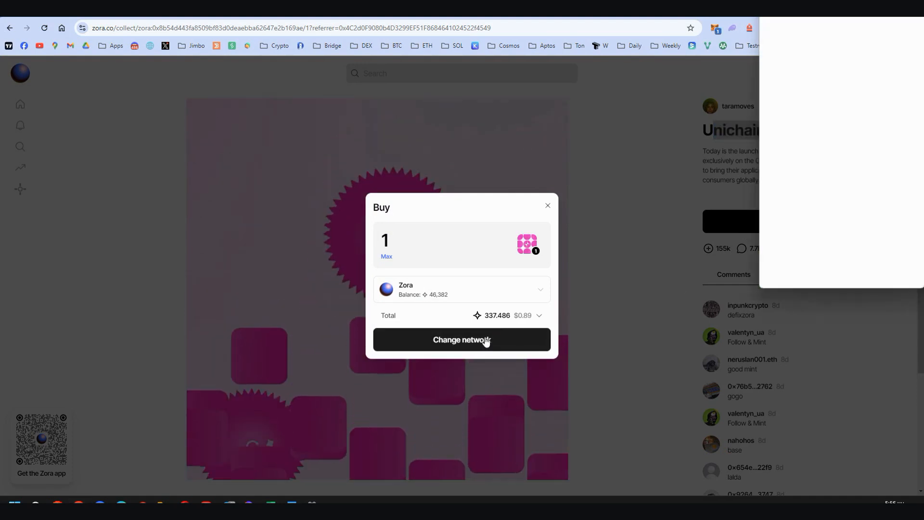
{"action": "left_click", "coordinate": [461, 340]}
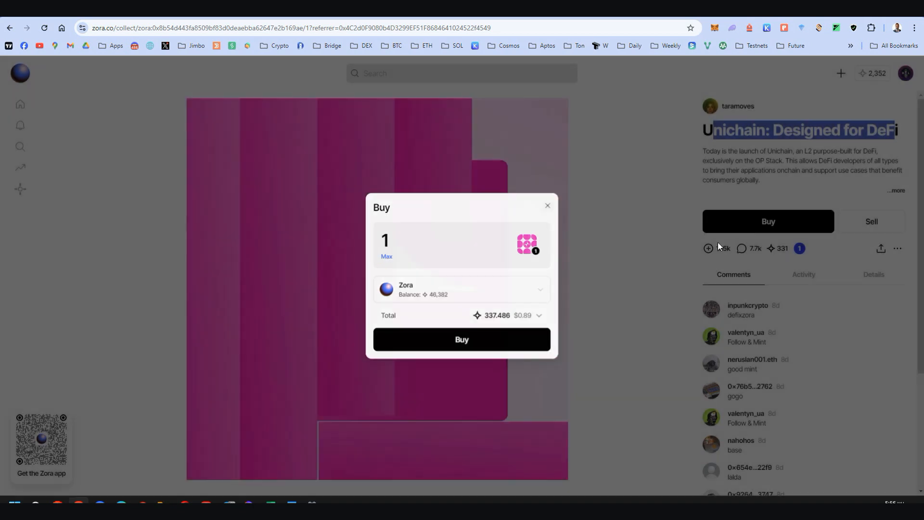
{"action": "left_click", "coordinate": [546, 206]}
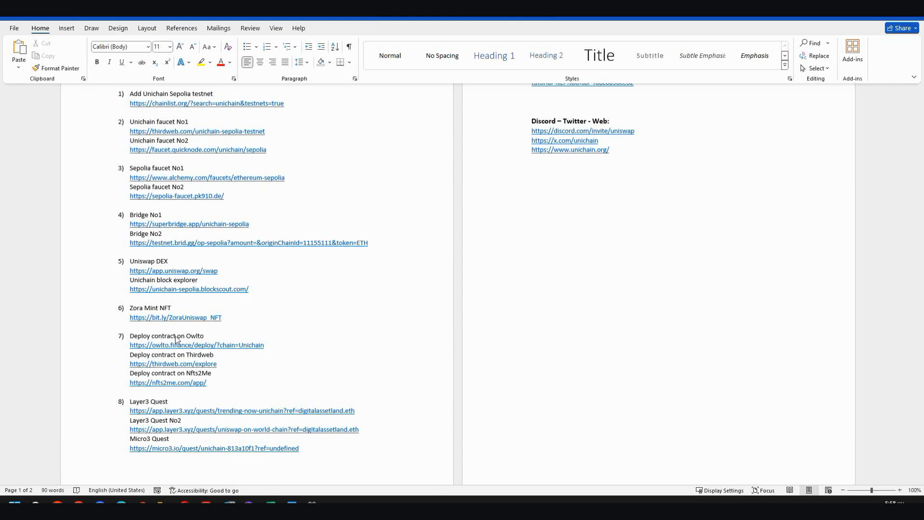
{"action": "mouse_move", "coordinate": [191, 326]}
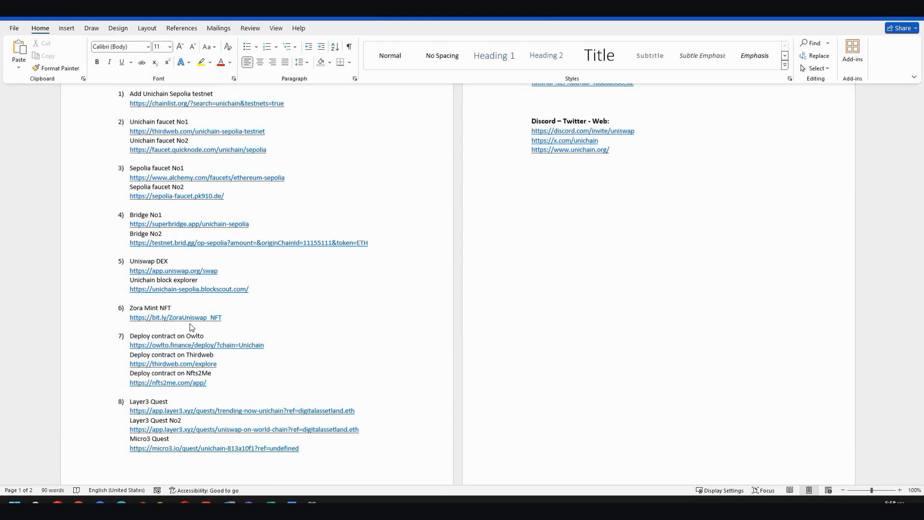
{"action": "left_click", "coordinate": [197, 345]}
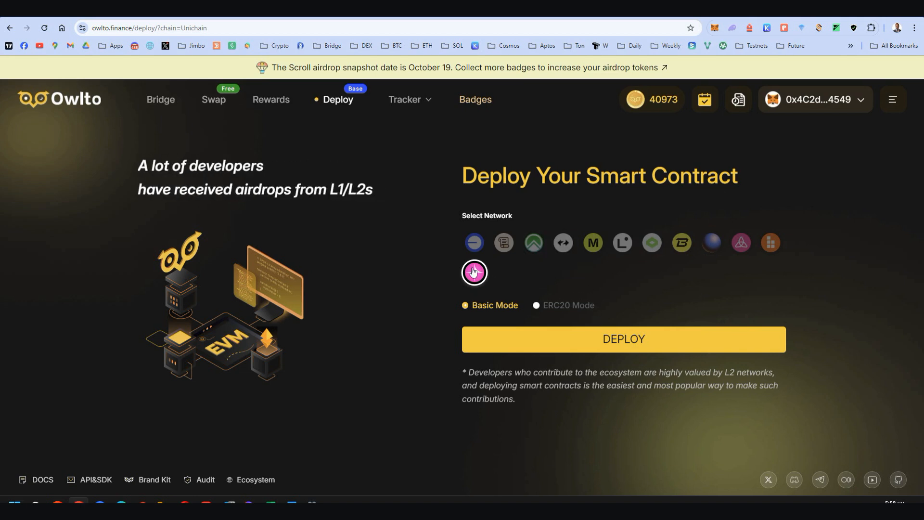
{"action": "mouse_move", "coordinate": [473, 272]}
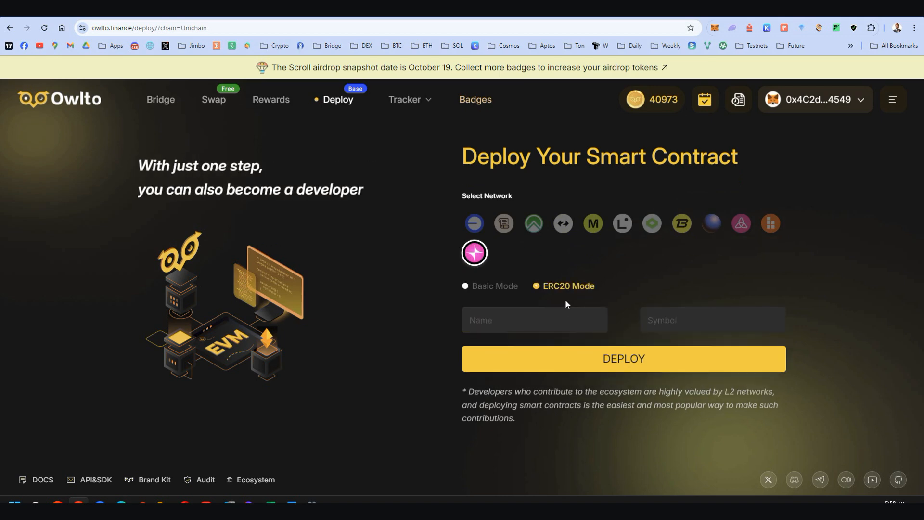
Switch Owlto's Deploy page to ERC20 Mode on the Unichain network
{"action": "left_click", "coordinate": [534, 320]}
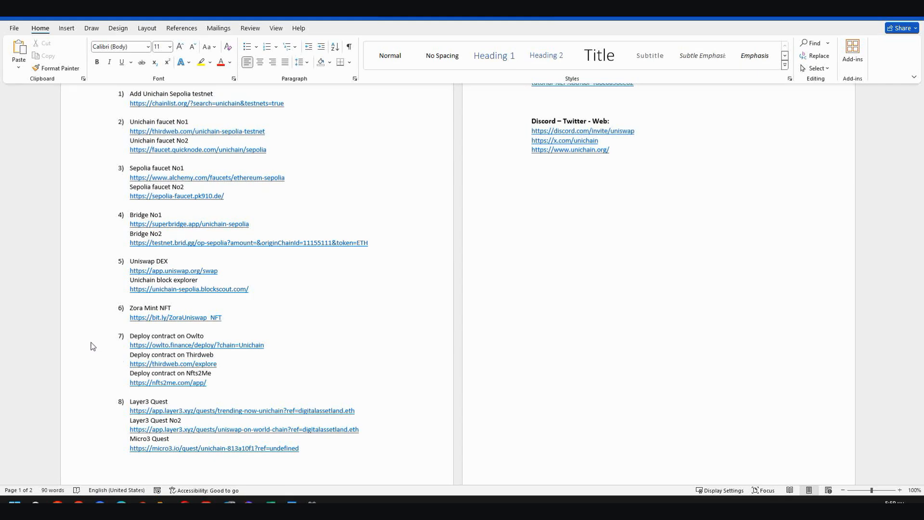
{"action": "mouse_move", "coordinate": [97, 454]}
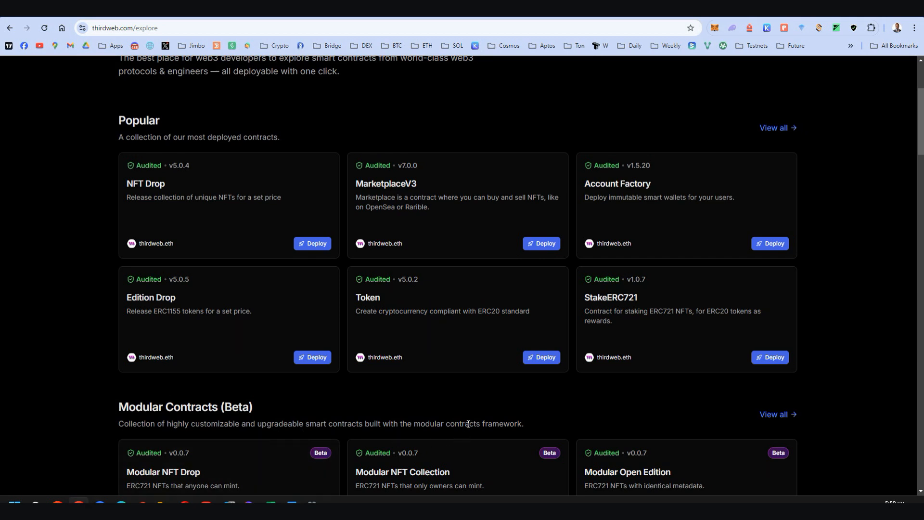
{"action": "mouse_move", "coordinate": [450, 397]}
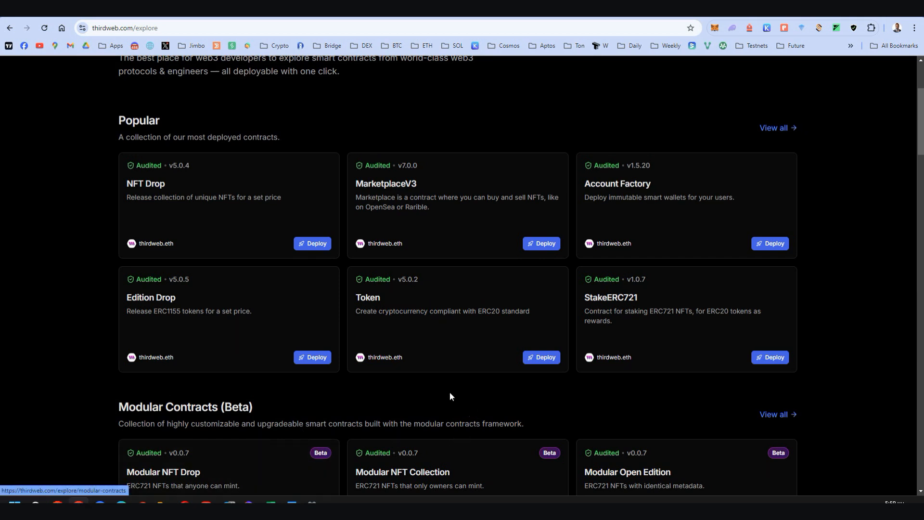
{"action": "mouse_move", "coordinate": [398, 351]}
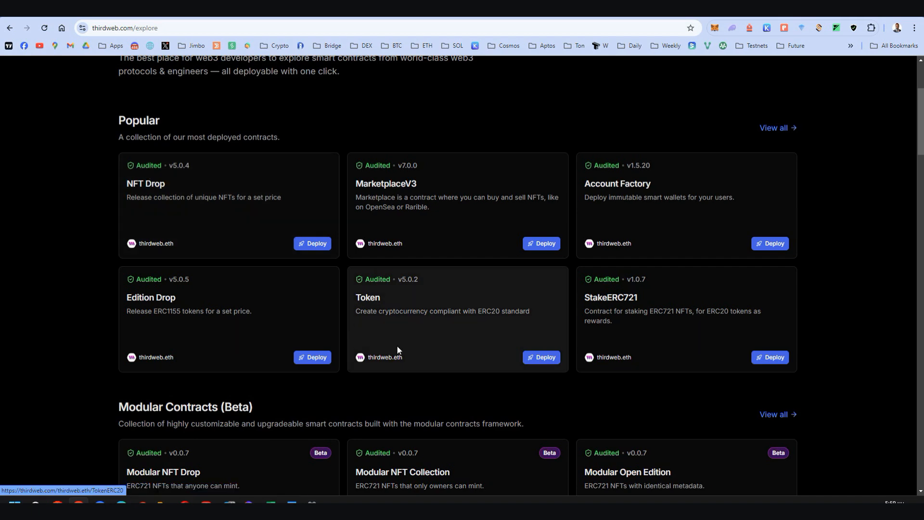
{"action": "mouse_move", "coordinate": [223, 192]}
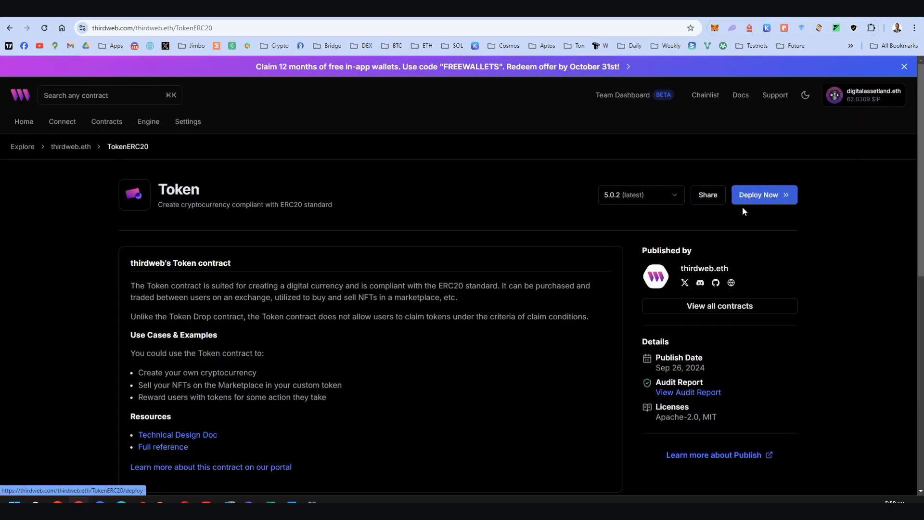
Sign in with the wallet and deploy thirdweb's Token (ERC20) contract on Unichain Sepolia Testnet
{"action": "left_click", "coordinate": [764, 195]}
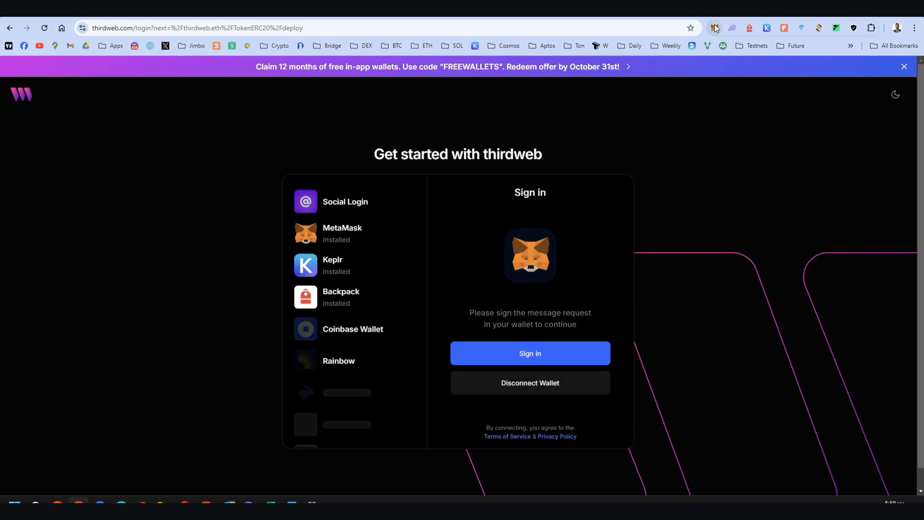
{"action": "left_click", "coordinate": [529, 353]}
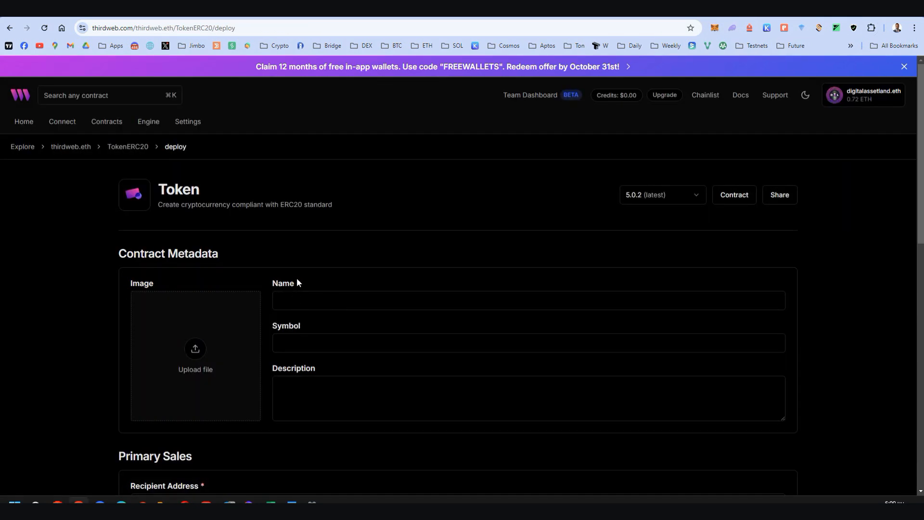
{"action": "scroll", "scroll_direction": "down", "scroll_amount": 3}
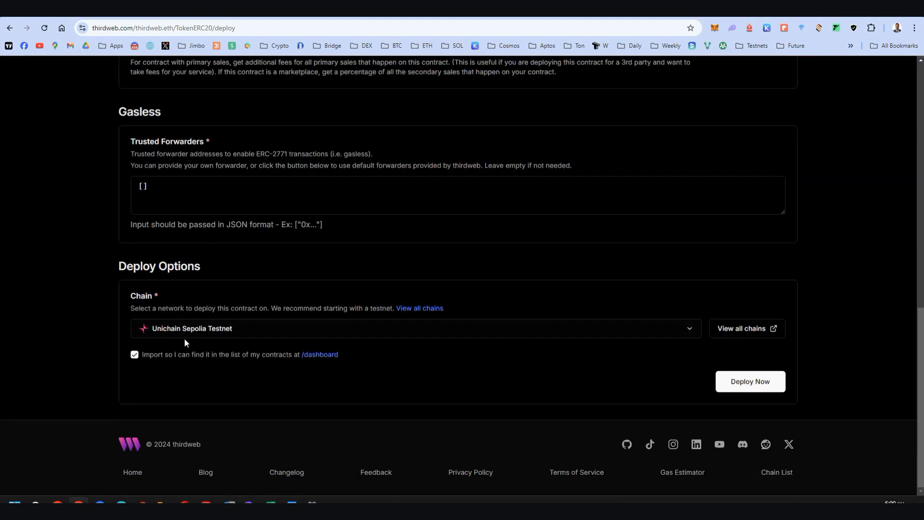
{"action": "mouse_move", "coordinate": [528, 344]}
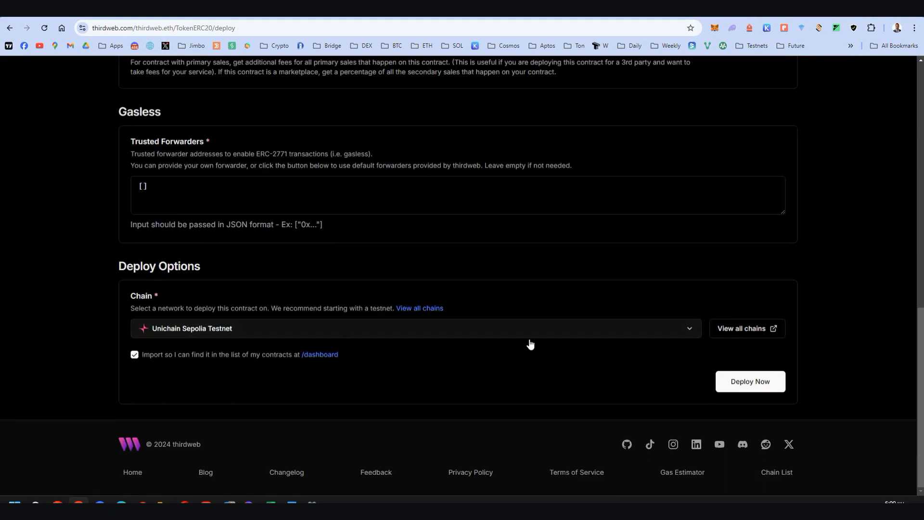
{"action": "left_click", "coordinate": [749, 382]}
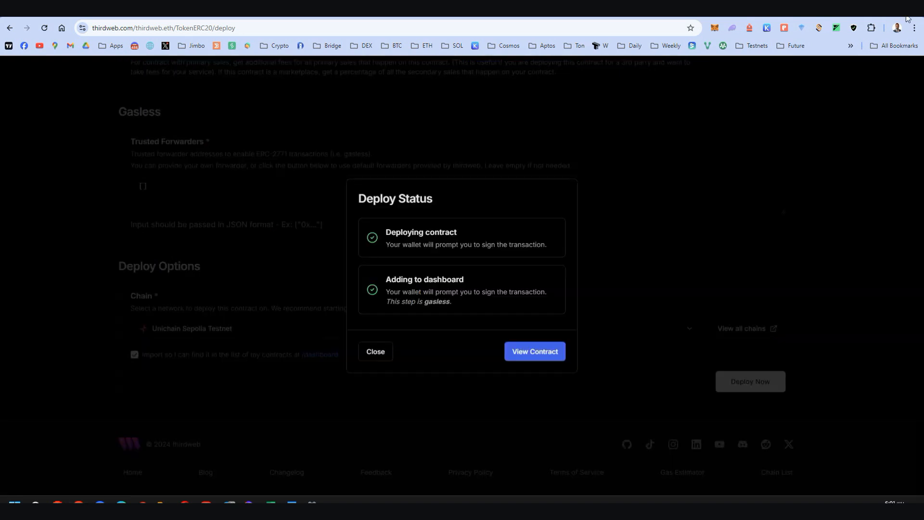
{"action": "mouse_move", "coordinate": [420, 224]}
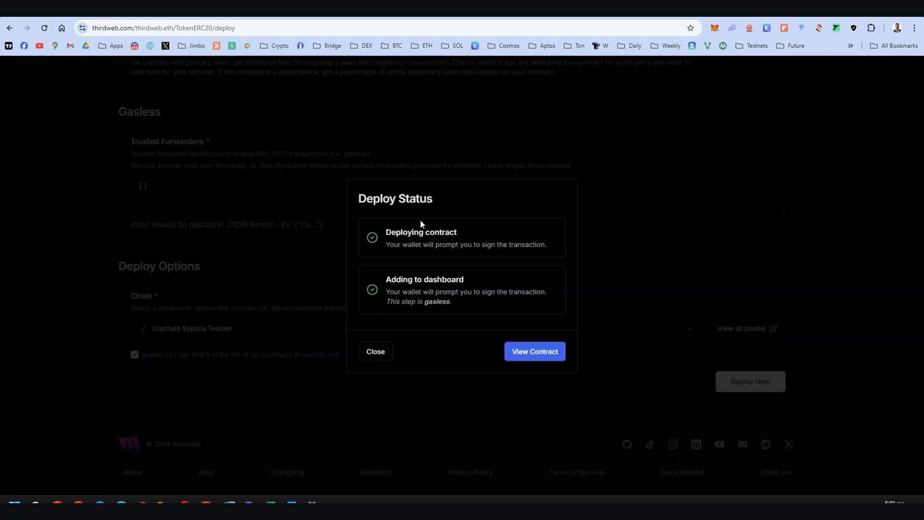
{"action": "mouse_move", "coordinate": [524, 367]}
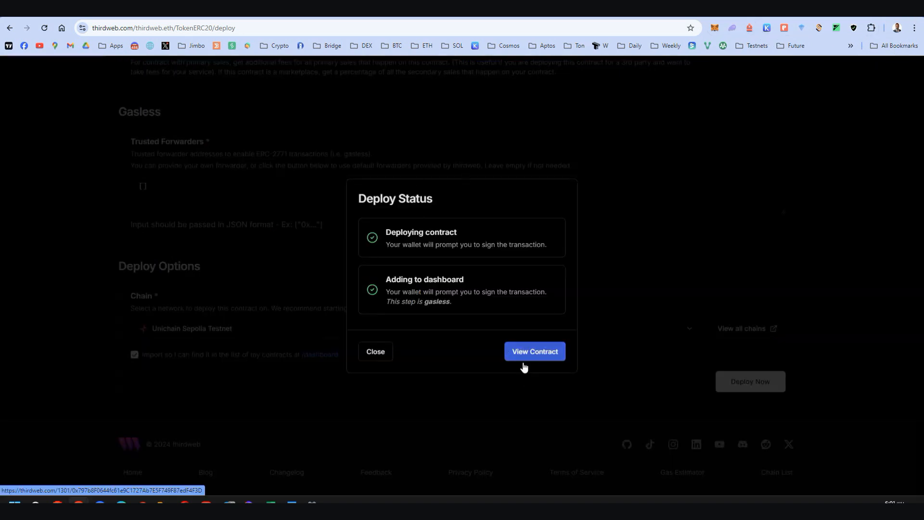
Open the deployed mitsoko token contract and go to its Tokens tab
{"action": "left_click", "coordinate": [534, 352]}
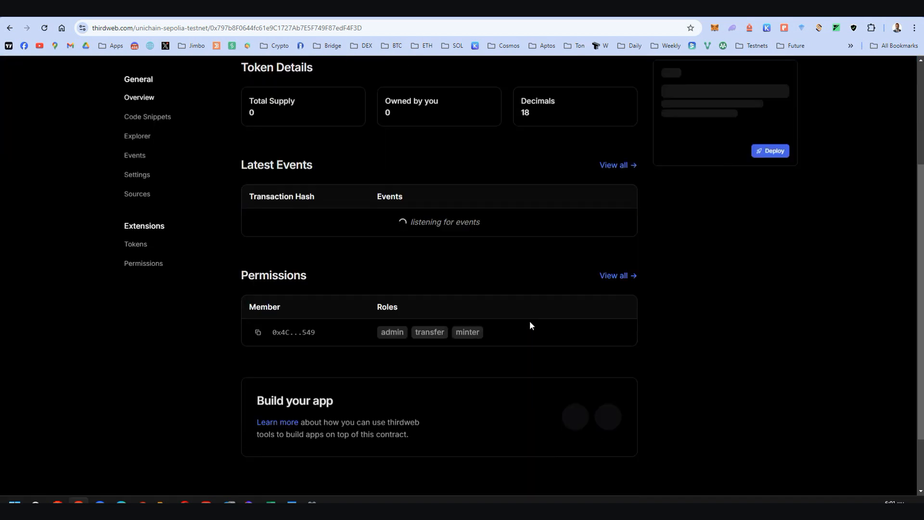
{"action": "scroll", "scroll_direction": "up", "scroll_amount": 3}
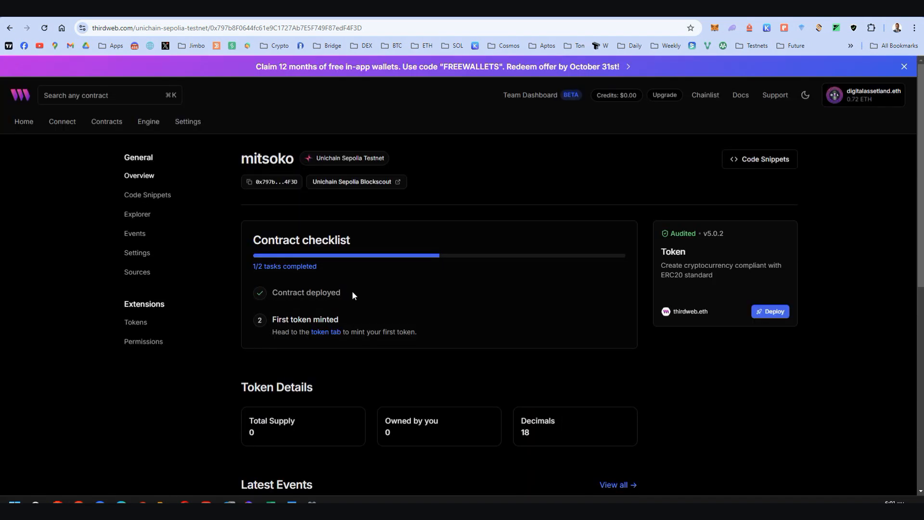
{"action": "double_click", "coordinate": [306, 292]}
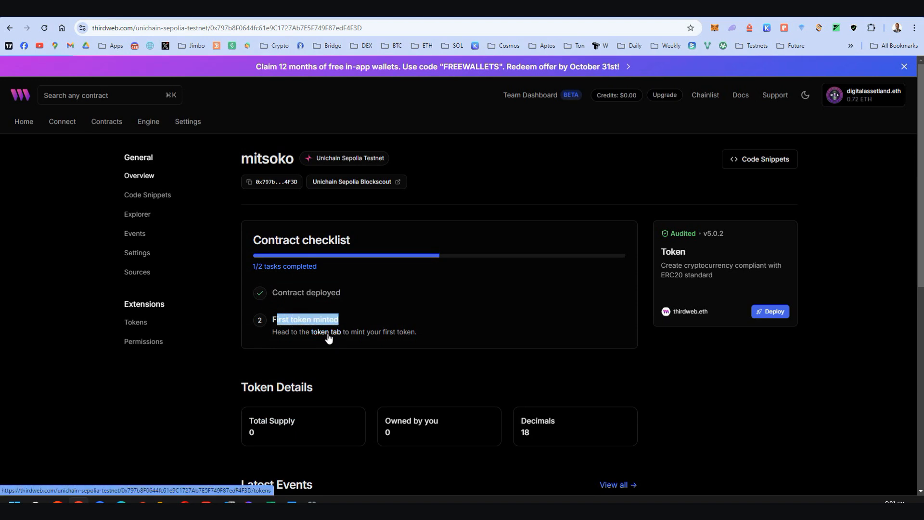
{"action": "left_click", "coordinate": [134, 322]}
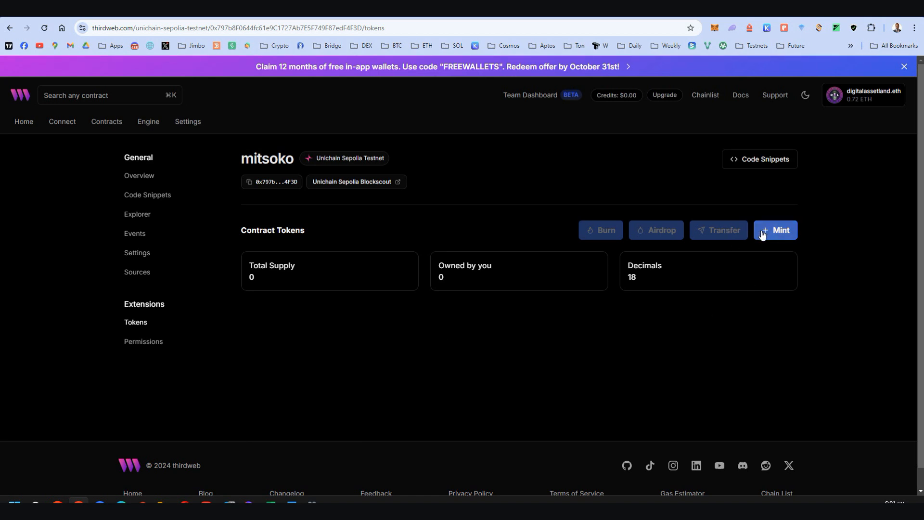
Mint 500,000 mitsoko tokens, confirm in the wallet, then enter 500 in the Burn form
{"action": "left_click", "coordinate": [779, 230]}
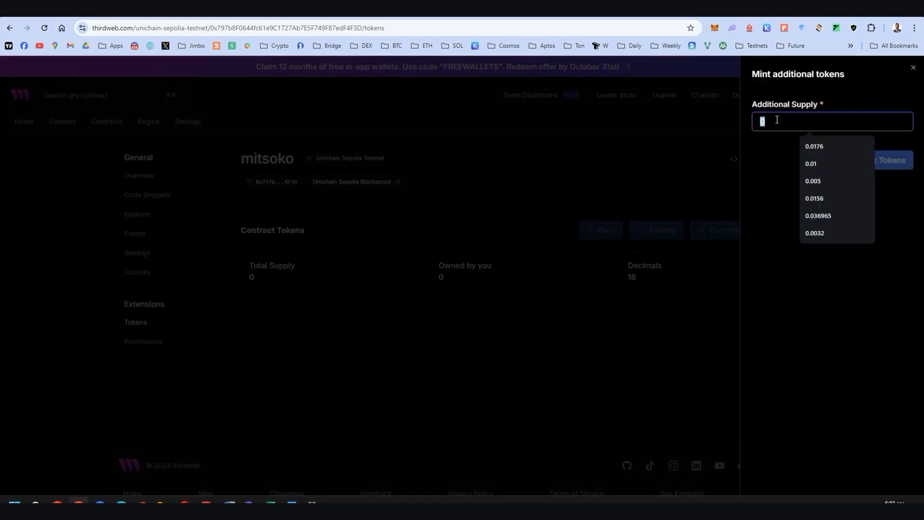
{"action": "type", "text": "500"}
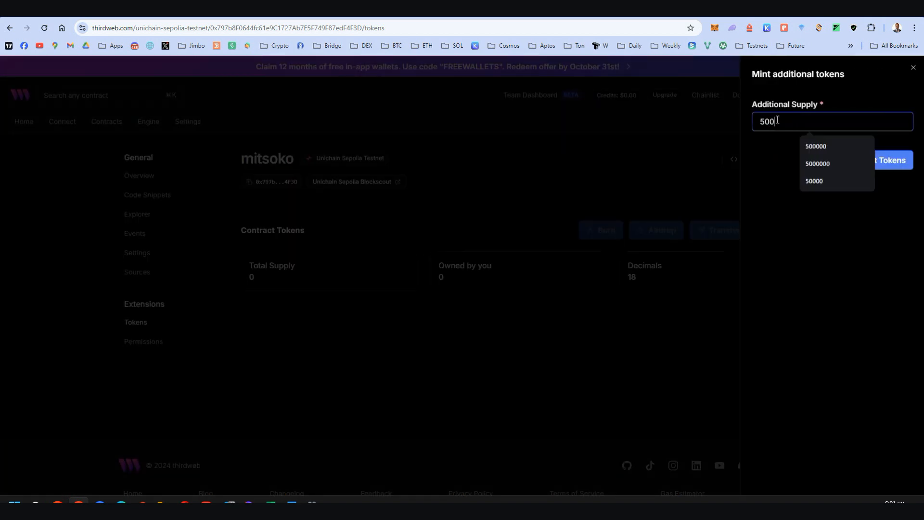
{"action": "left_click", "coordinate": [815, 147]}
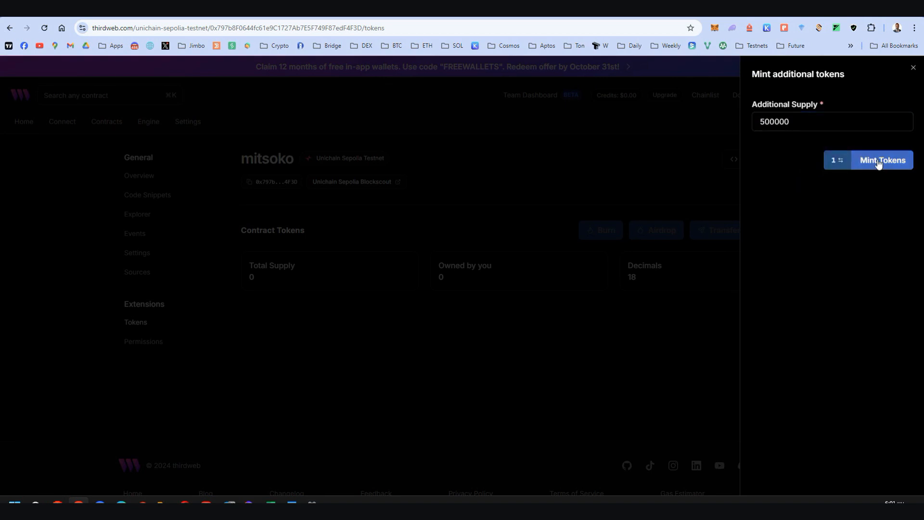
{"action": "left_click", "coordinate": [882, 160]}
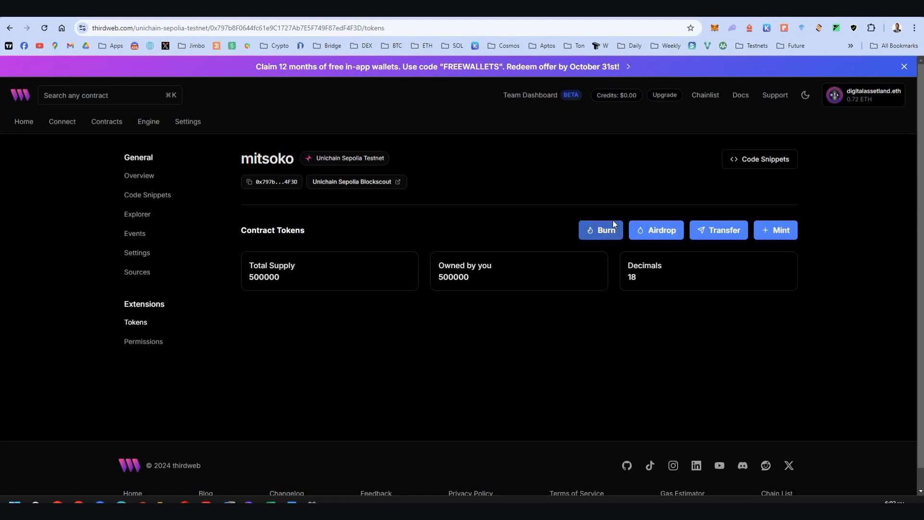
{"action": "mouse_move", "coordinate": [721, 230]}
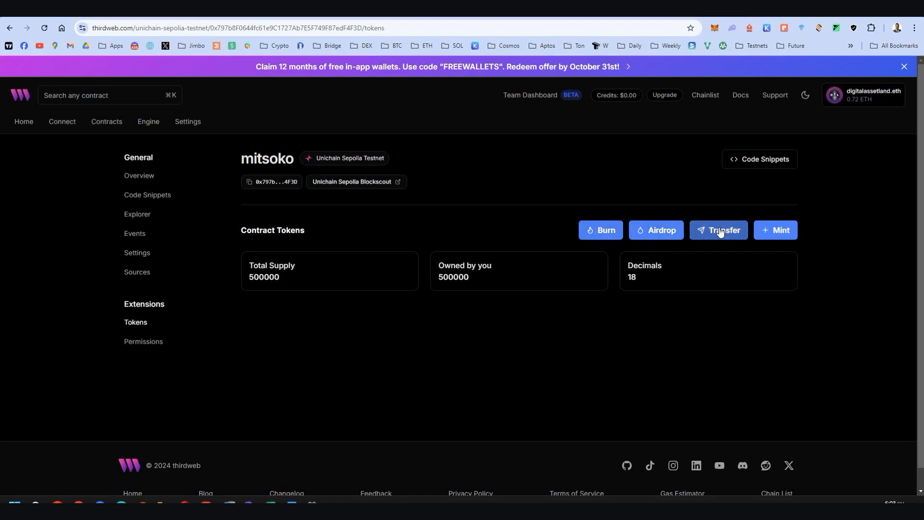
{"action": "left_click", "coordinate": [600, 230]}
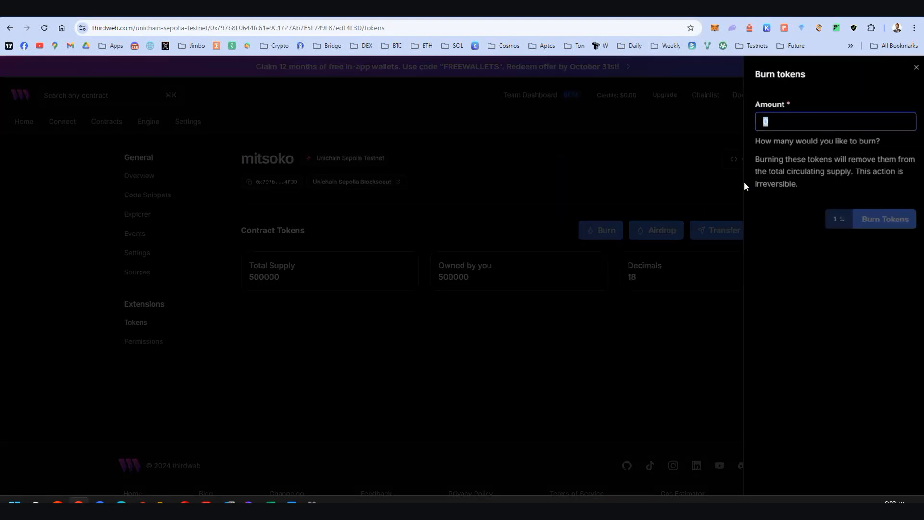
{"action": "type", "text": "500"}
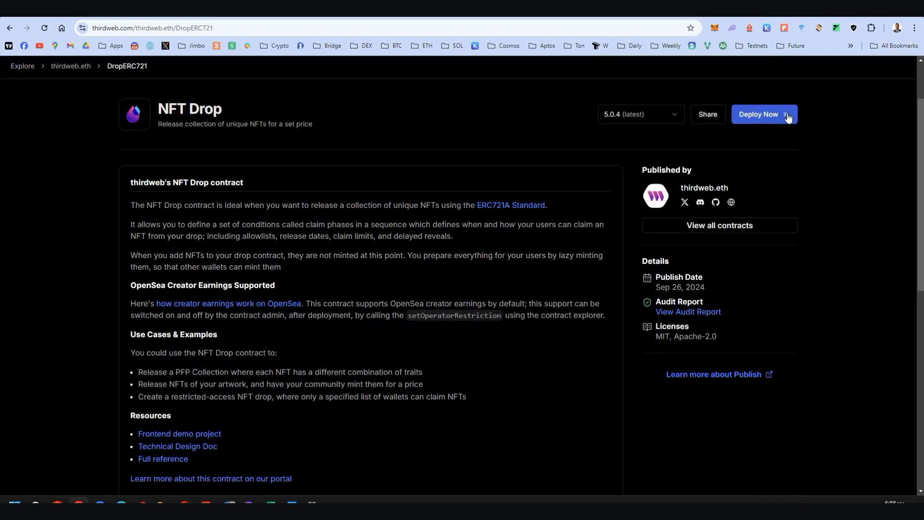
Deploy the jimbo8 NFT Drop on Unichain Sepolia Testnet and lazy-mint the NFT jimbo99
{"action": "left_click", "coordinate": [760, 115]}
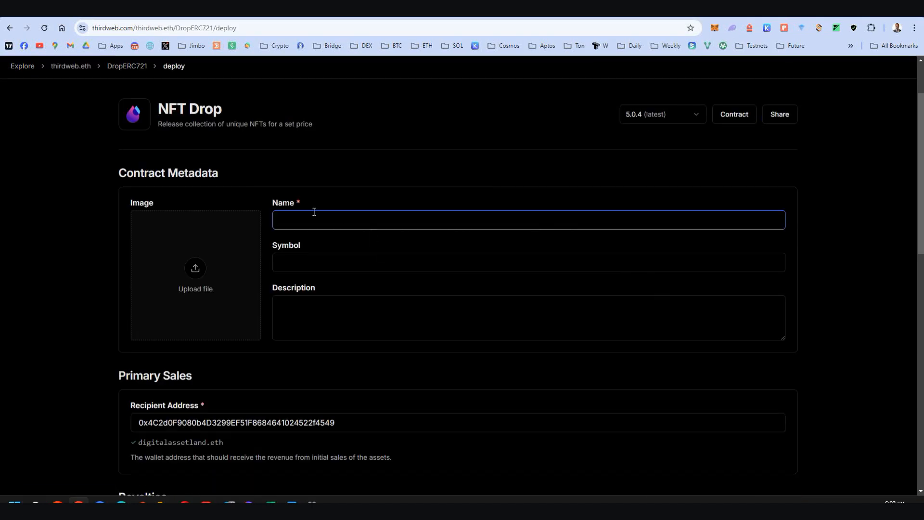
{"action": "scroll", "scroll_direction": "down", "scroll_amount": 3}
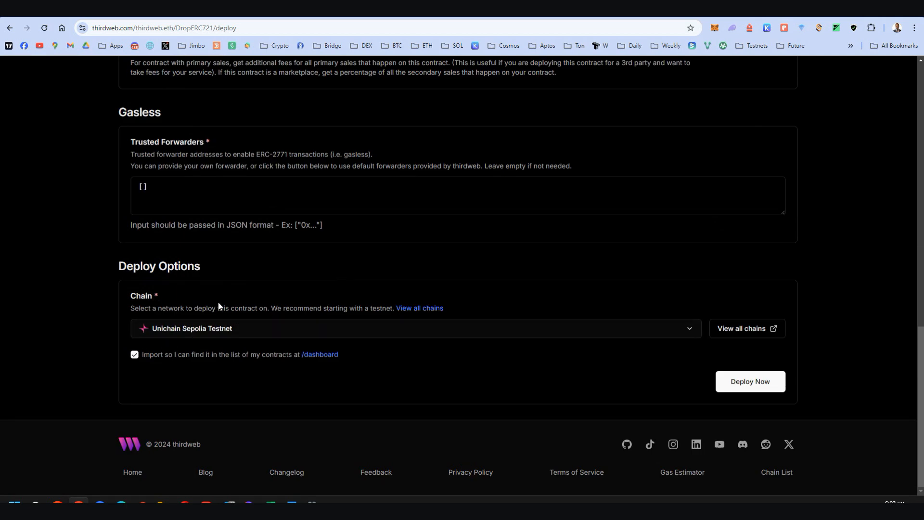
{"action": "left_click", "coordinate": [750, 381]}
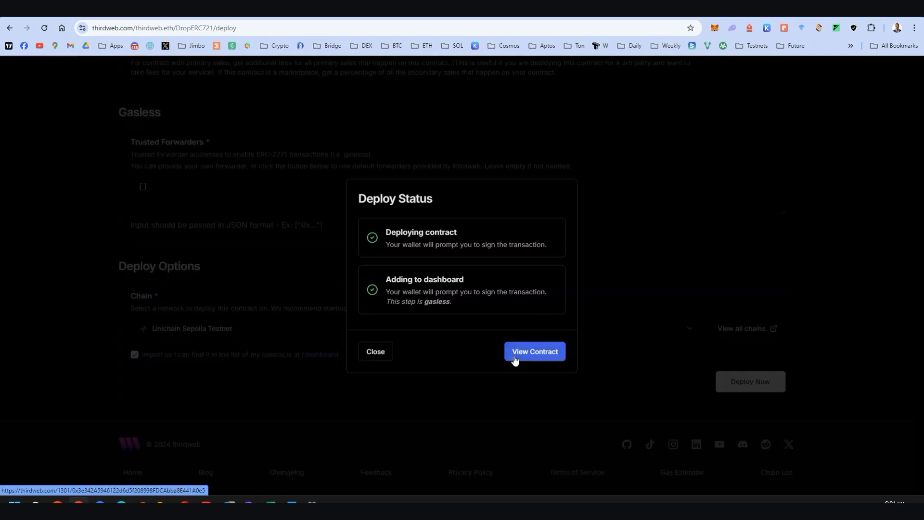
{"action": "left_click", "coordinate": [534, 352]}
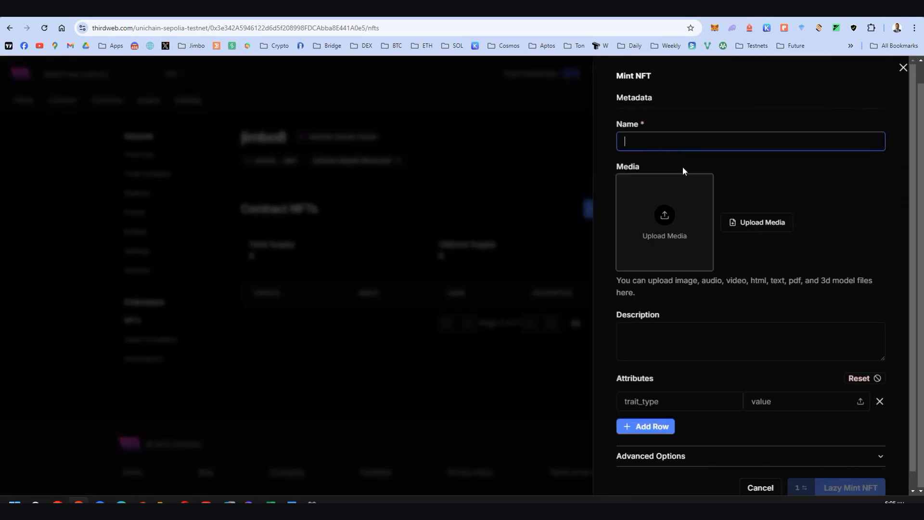
{"action": "type", "text": "jmi"}
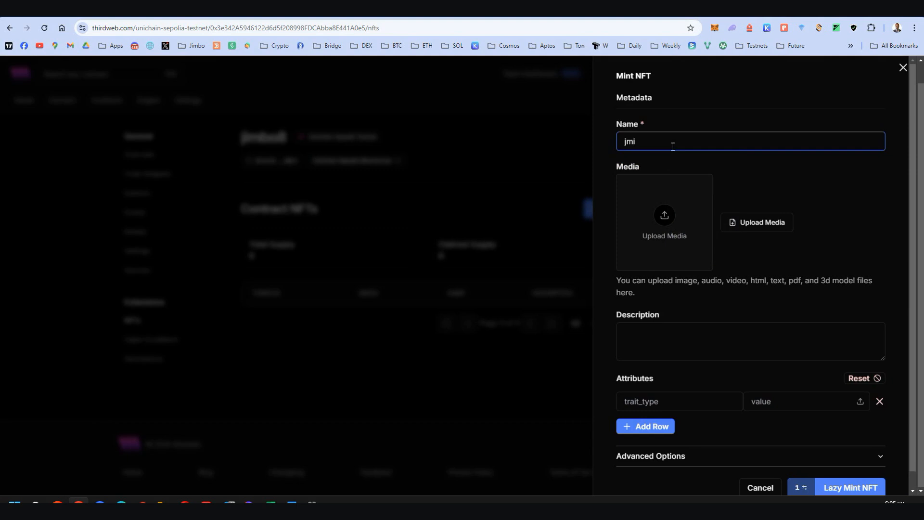
{"action": "type", "text": "jimbo9"}
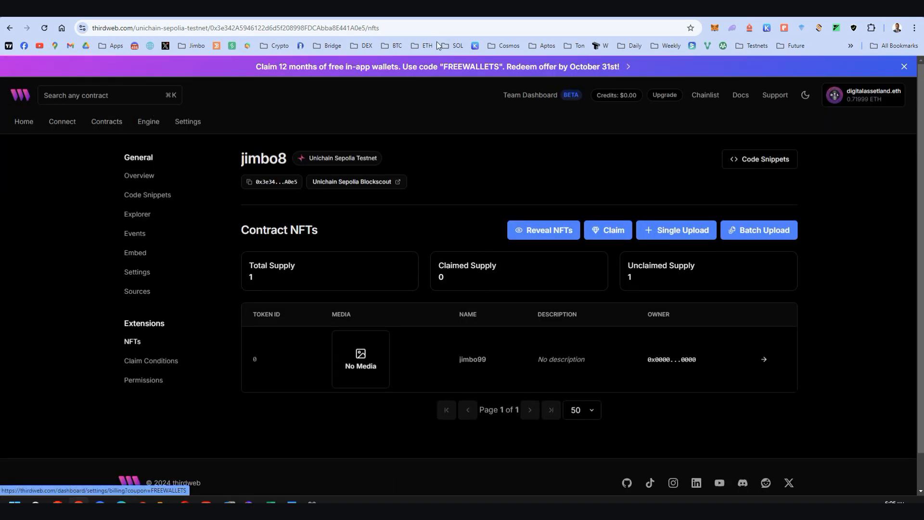
Open the jimbo8 NFT Drop overview from the Contracts list
{"action": "left_click", "coordinate": [107, 121]}
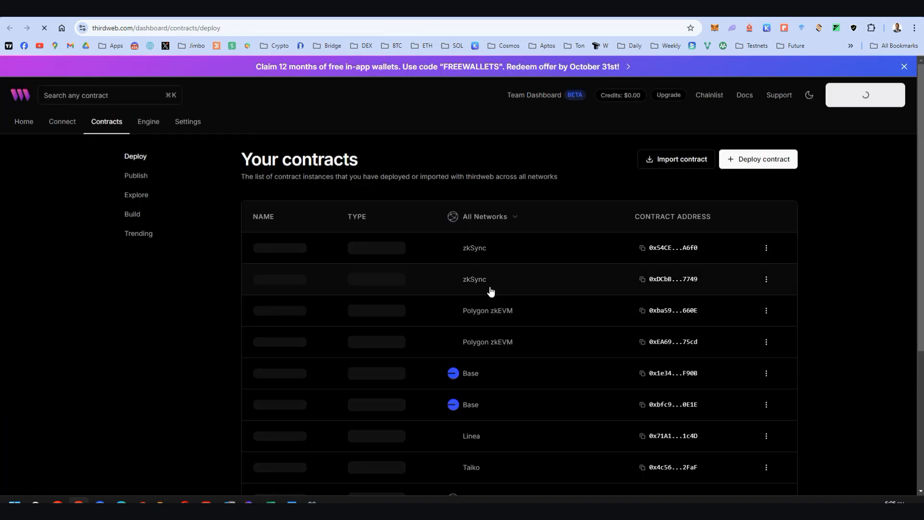
{"action": "scroll", "scroll_direction": "down", "scroll_amount": 3}
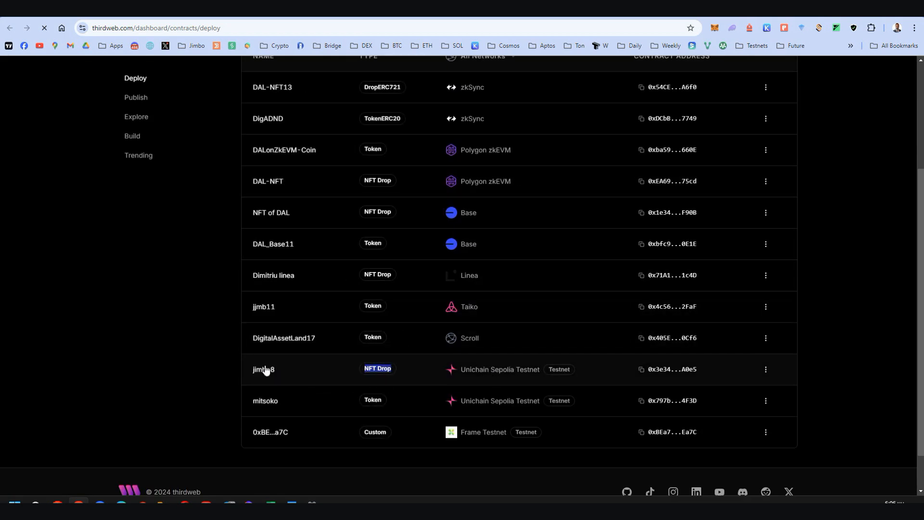
{"action": "left_click", "coordinate": [263, 370]}
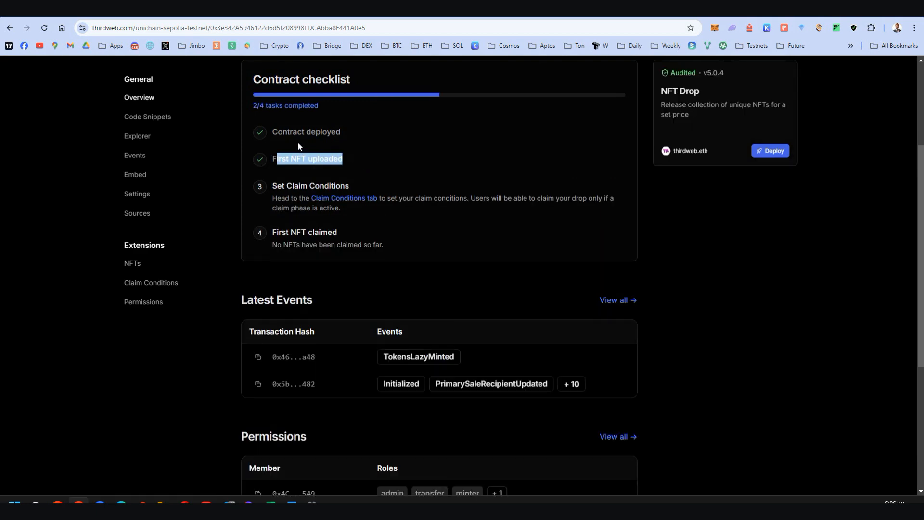
{"action": "mouse_move", "coordinate": [343, 199]}
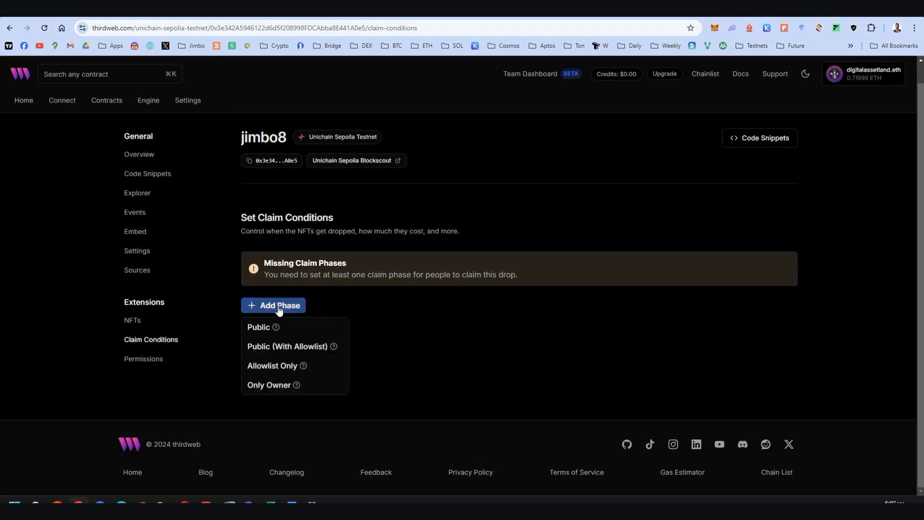
Add and save a Public phase: 100 NFTs at 0.00001 ETH, max 2 per wallet
{"action": "left_click", "coordinate": [257, 328]}
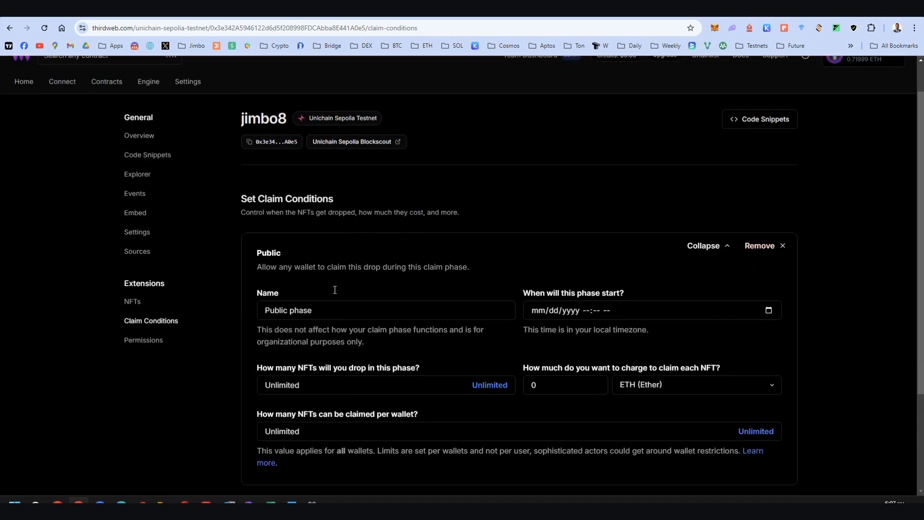
{"action": "scroll", "scroll_direction": "down", "scroll_amount": 3}
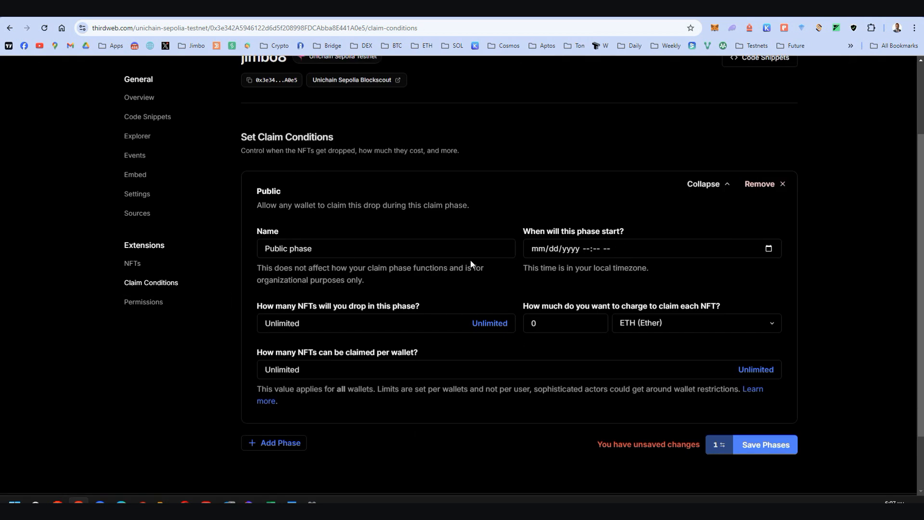
{"action": "mouse_move", "coordinate": [316, 413]}
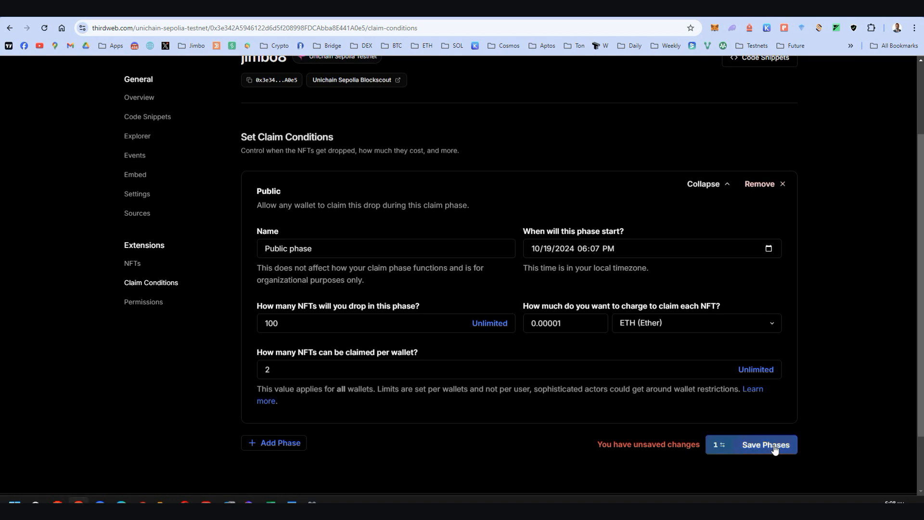
{"action": "left_click", "coordinate": [764, 445]}
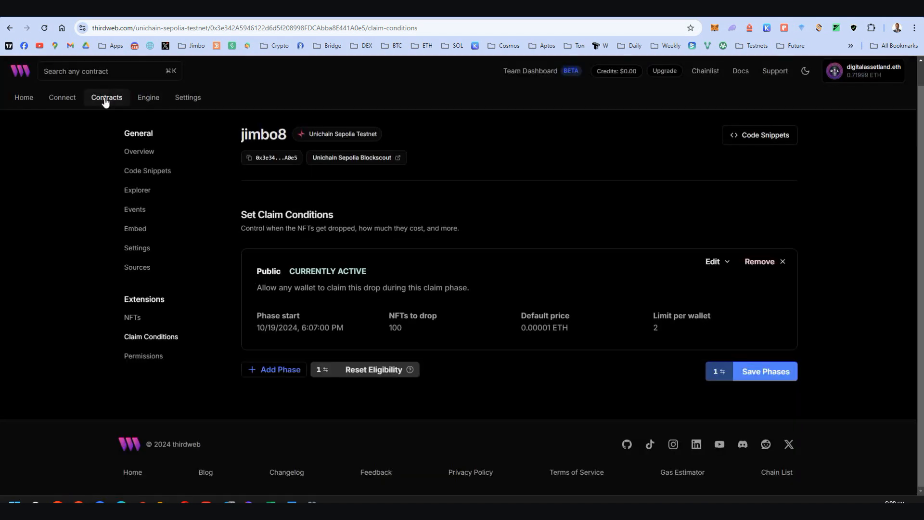
Claim one jimbo99 NFT from jimbo8's NFTs page
{"action": "left_click", "coordinate": [106, 97]}
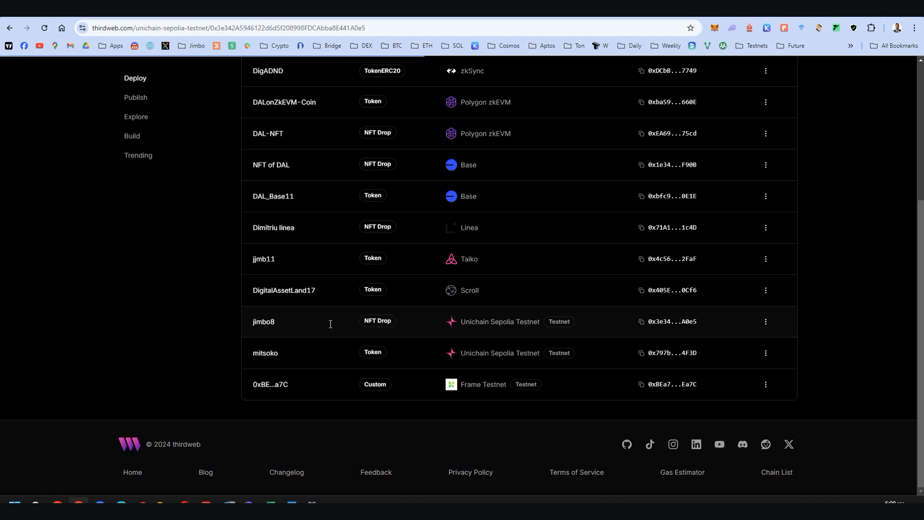
{"action": "left_click", "coordinate": [263, 321]}
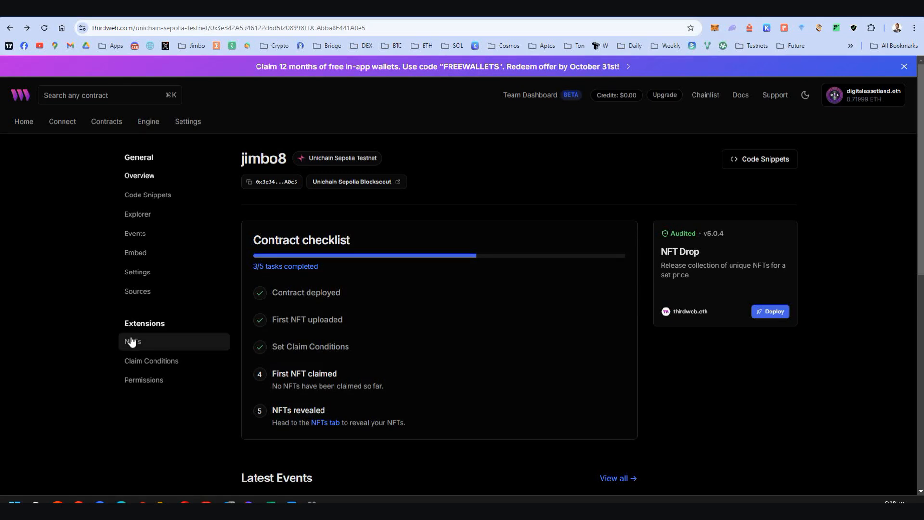
{"action": "left_click", "coordinate": [132, 341]}
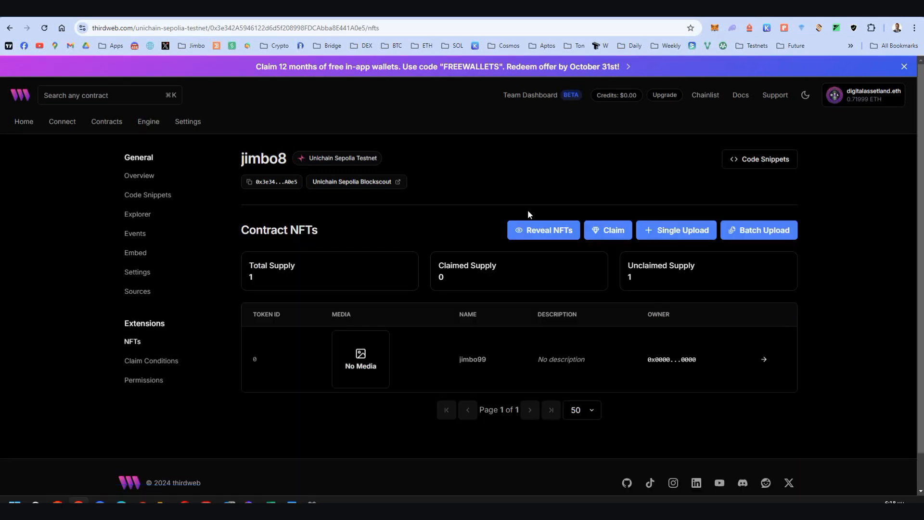
{"action": "left_click", "coordinate": [608, 230]}
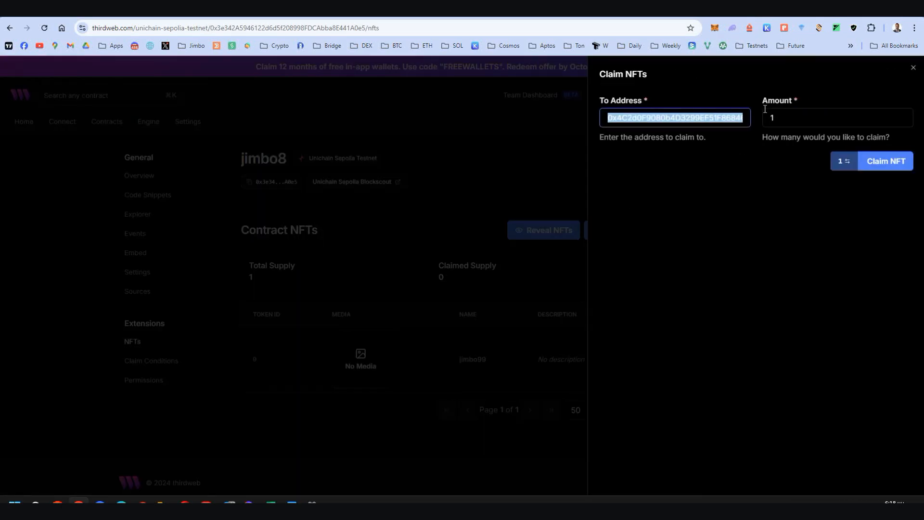
{"action": "left_click", "coordinate": [913, 67]}
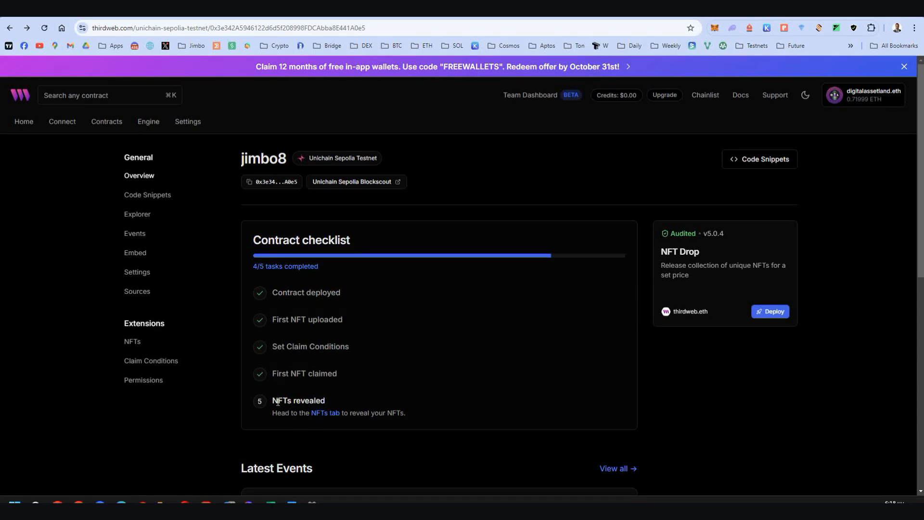
{"action": "mouse_move", "coordinate": [338, 400]}
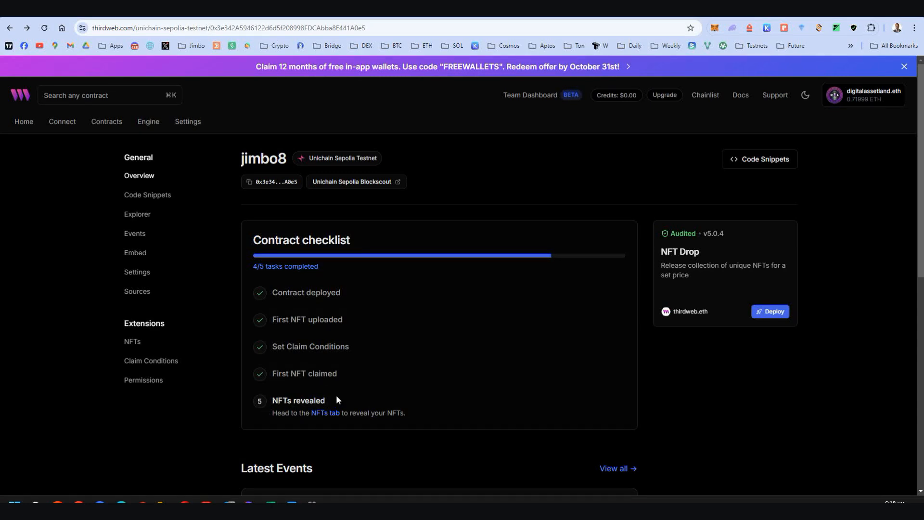
{"action": "mouse_move", "coordinate": [324, 413]}
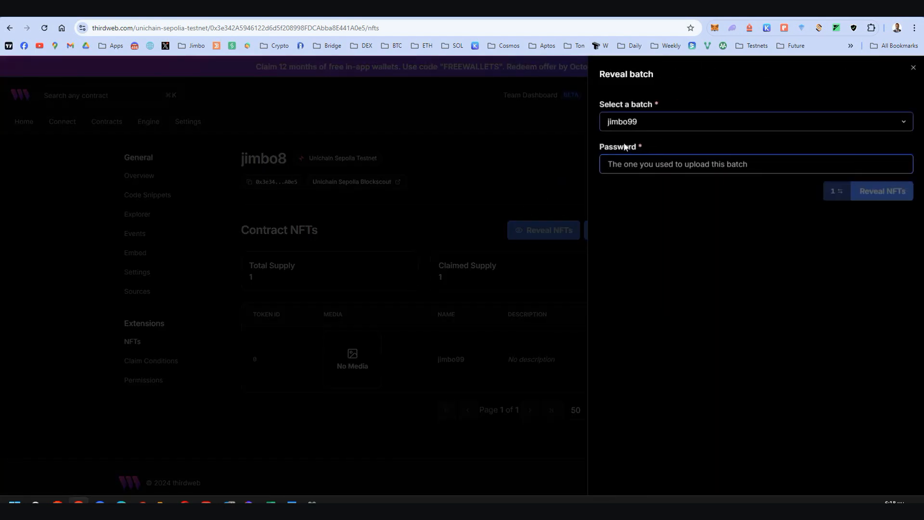
Open the Reveal NFTs form for batch jimbo99 and focus the Password field
{"action": "left_click", "coordinate": [756, 164]}
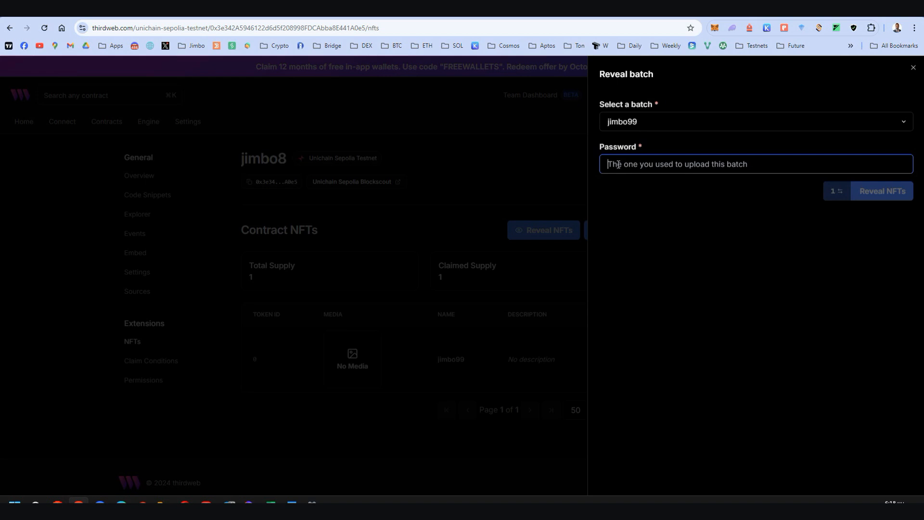
{"action": "mouse_move", "coordinate": [749, 164]}
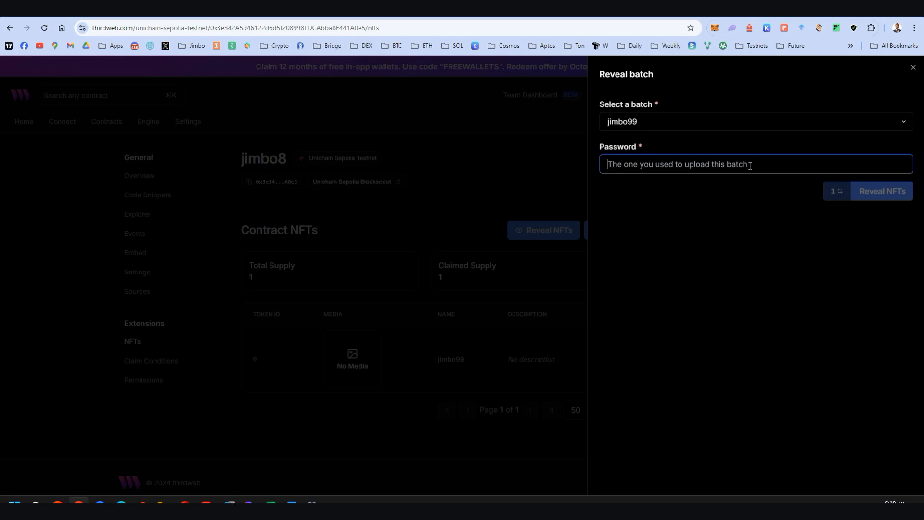
{"action": "mouse_move", "coordinate": [691, 183]}
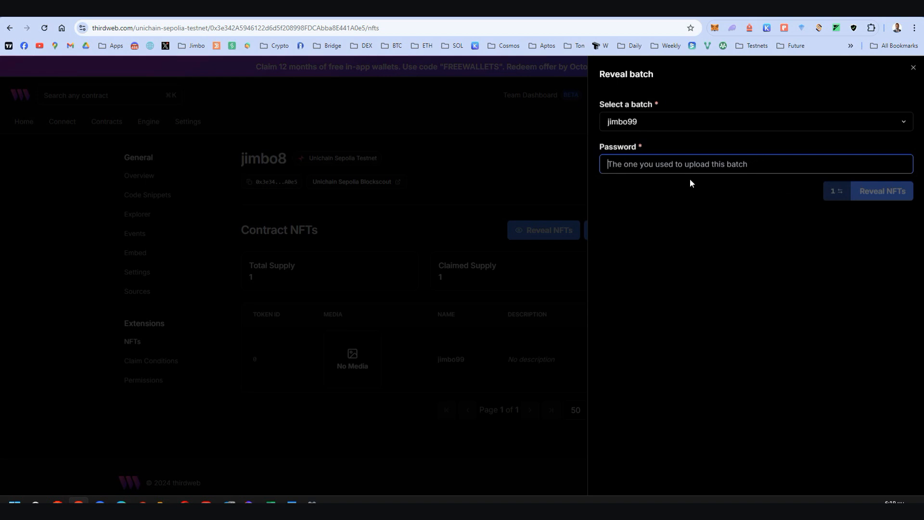
{"action": "left_click", "coordinate": [881, 190]}
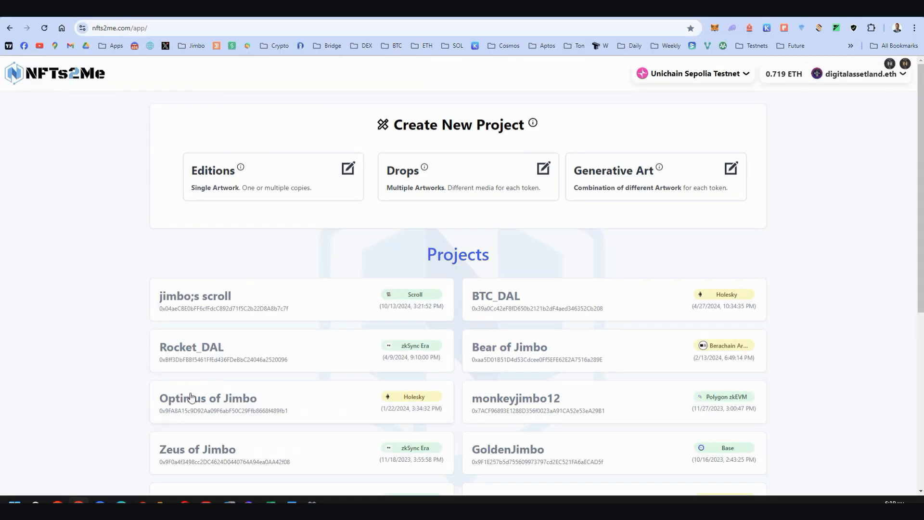
{"action": "mouse_move", "coordinate": [672, 77]}
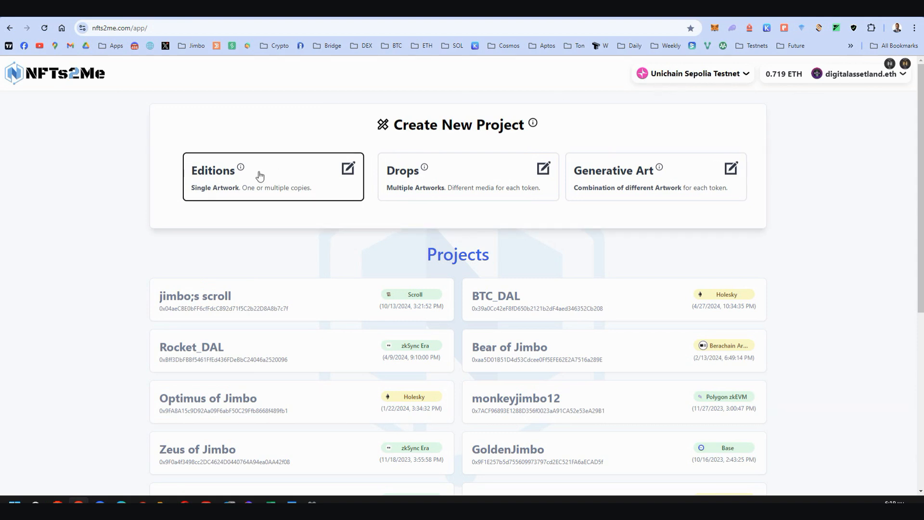
Deploy the jimbos44 edition of 200 tokens to Unichain Sepolia and open its dashboard
{"action": "left_click", "coordinate": [272, 177]}
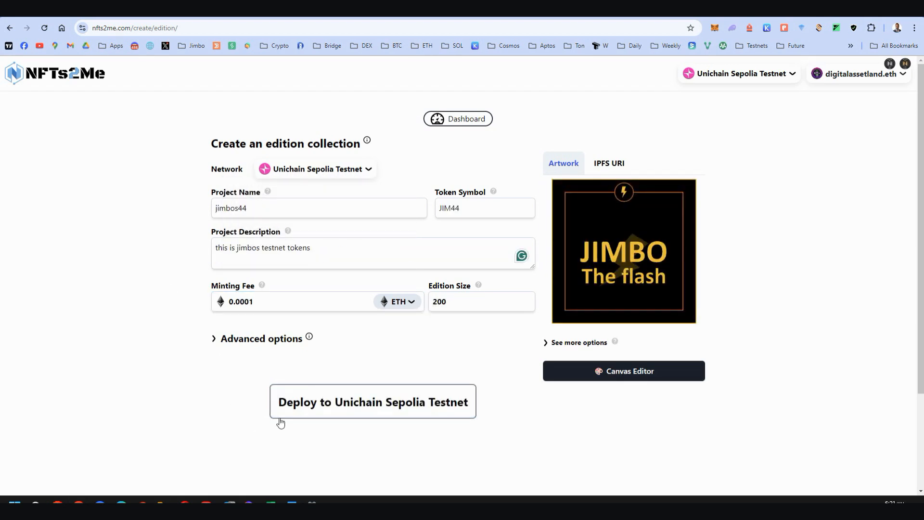
{"action": "left_click", "coordinate": [372, 402]}
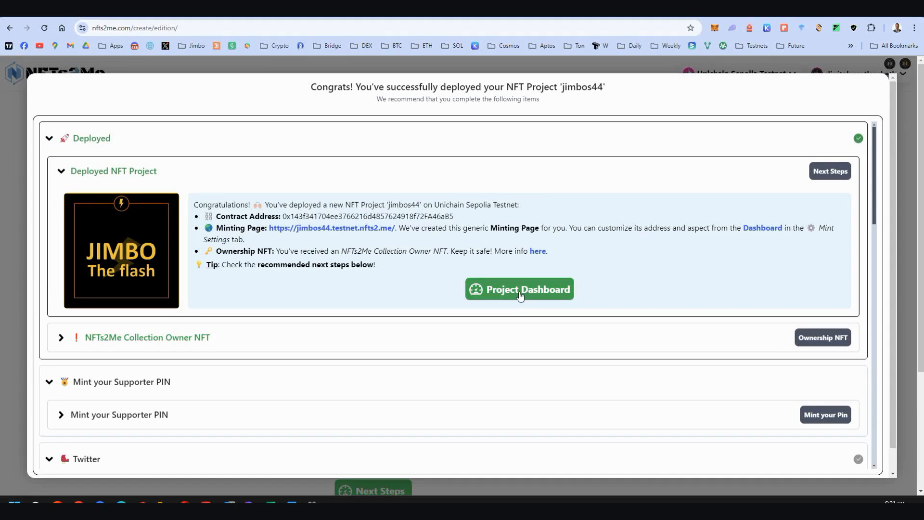
{"action": "left_click", "coordinate": [519, 290]}
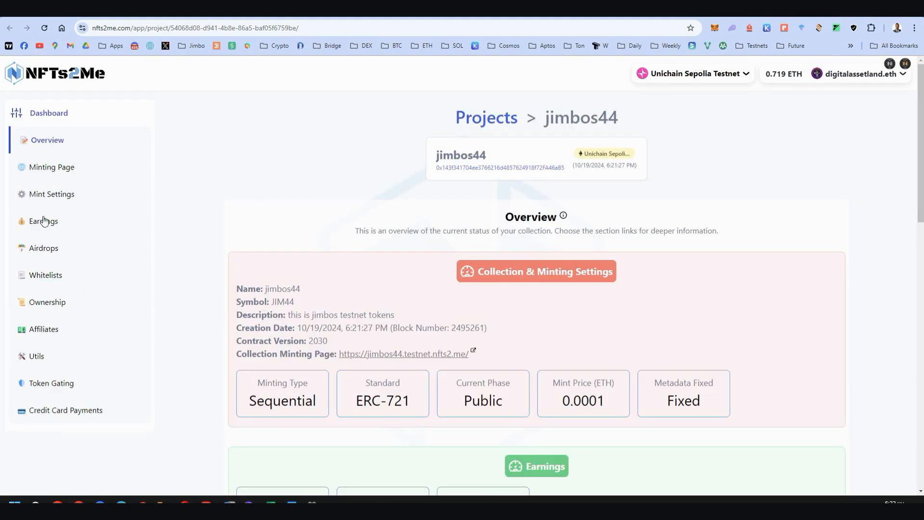
Review jimbos44 mint settings, then visit its public minting page (0/200 at 0.0001 ETH)
{"action": "scroll", "scroll_direction": "down", "scroll_amount": 3}
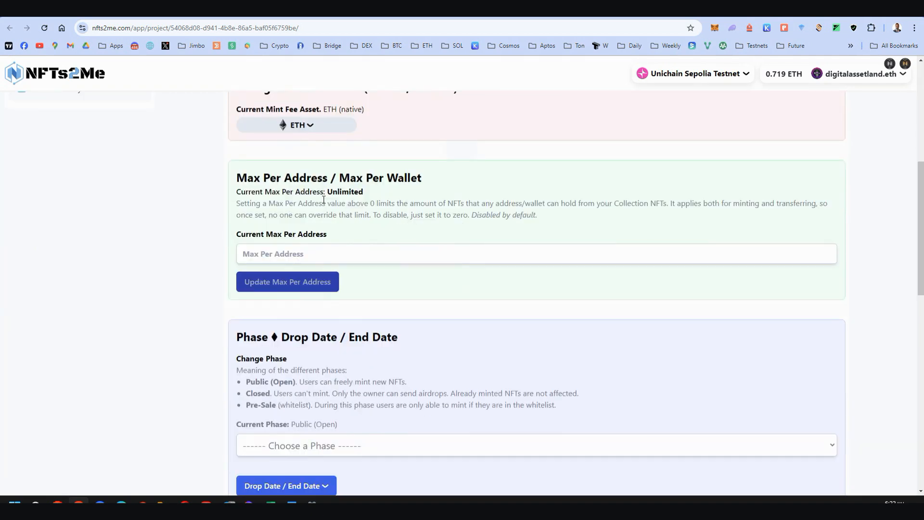
{"action": "scroll", "scroll_direction": "down", "scroll_amount": 3}
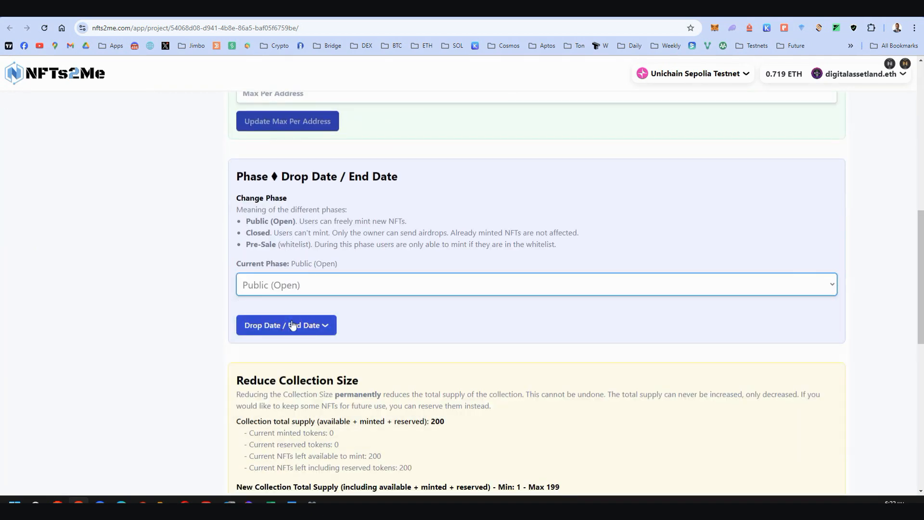
{"action": "scroll", "scroll_direction": "up", "scroll_amount": 3}
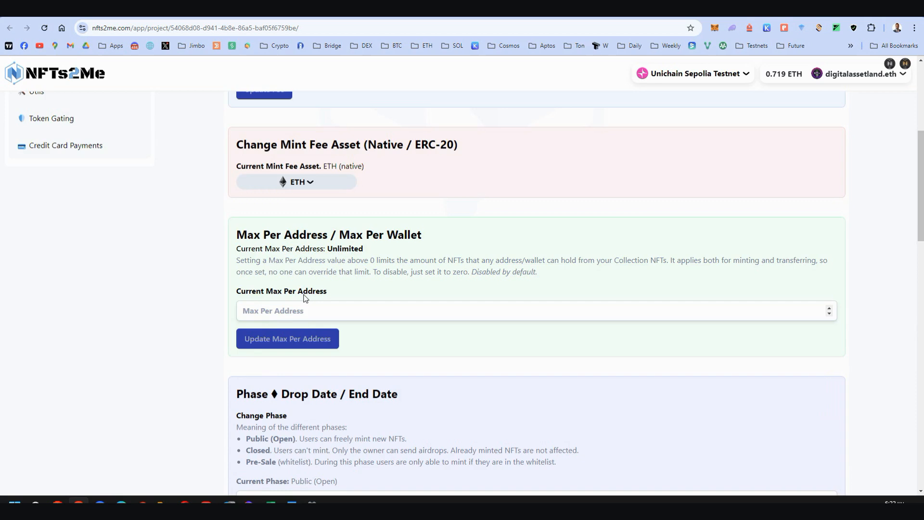
{"action": "left_click", "coordinate": [54, 167]}
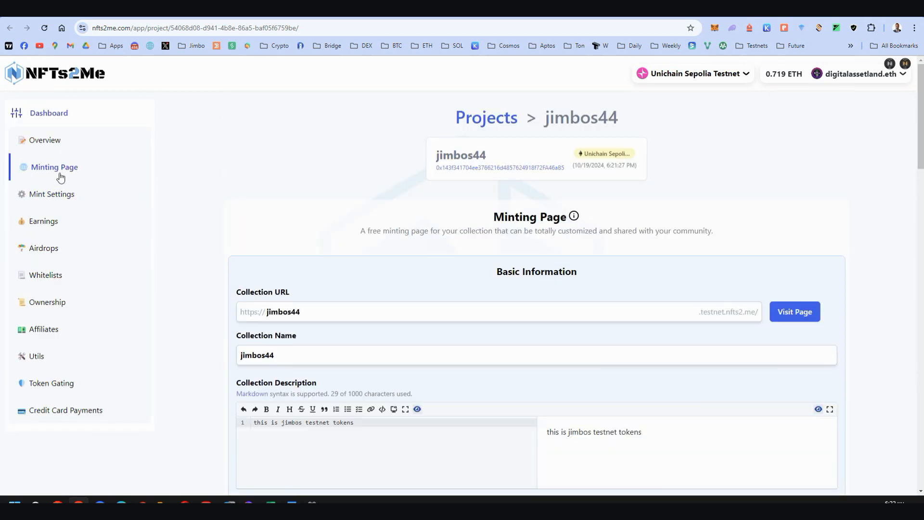
{"action": "left_click", "coordinate": [793, 312]}
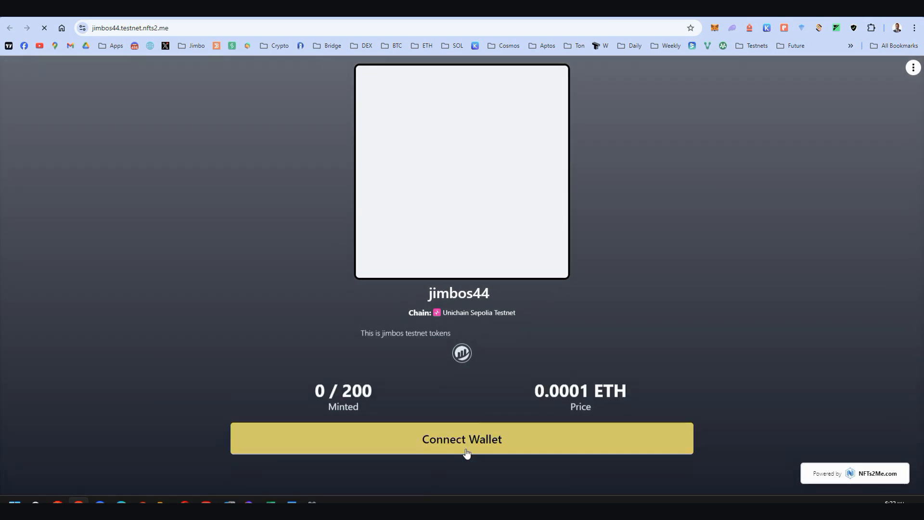
Connect the wallet, mint 1 jimbos44 token for 0.0001 ETH, and confirm in MetaMask
{"action": "left_click", "coordinate": [461, 438]}
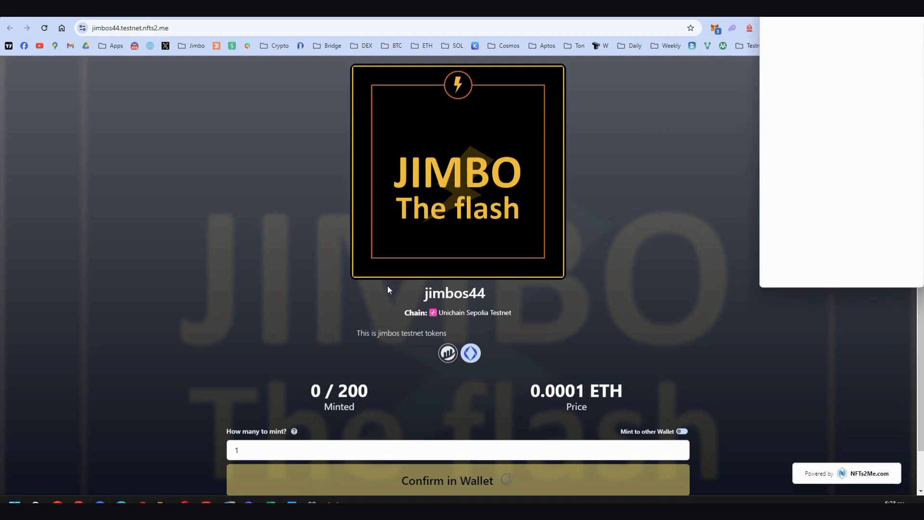
{"action": "left_click", "coordinate": [456, 481]}
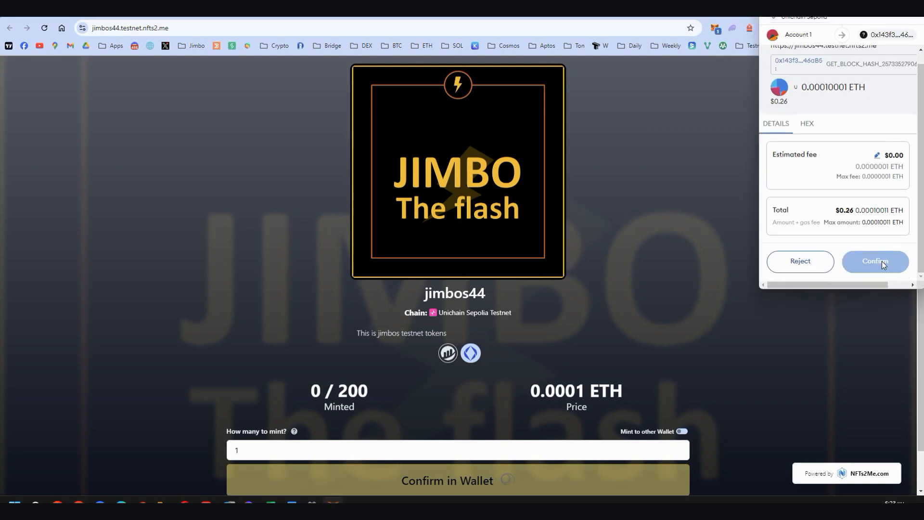
{"action": "left_click", "coordinate": [874, 261]}
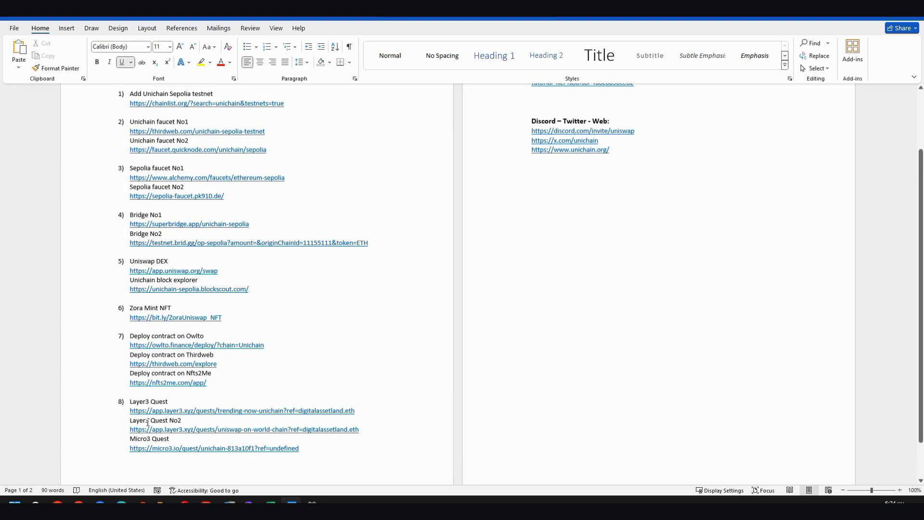
Follow the task list's Layer3 link to the completed Trending Now: Unichain quest
{"action": "left_click", "coordinate": [241, 410]}
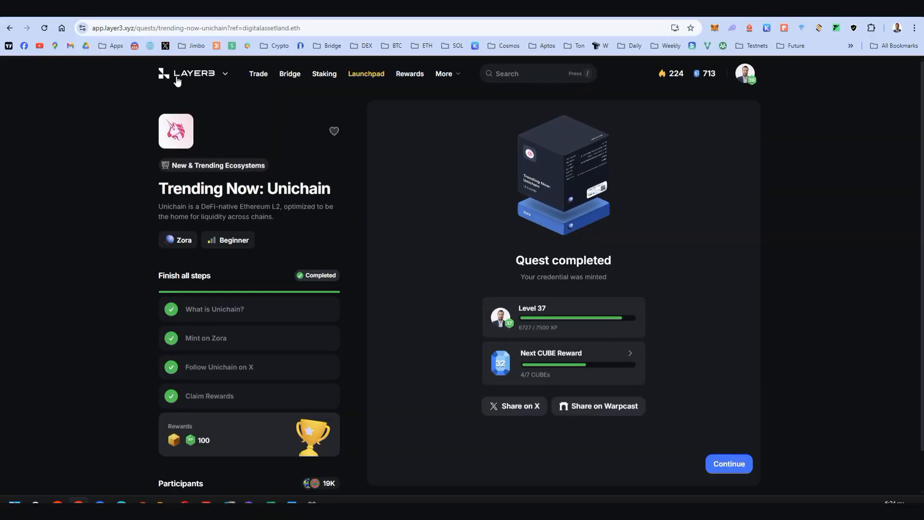
{"action": "mouse_move", "coordinate": [407, 16]}
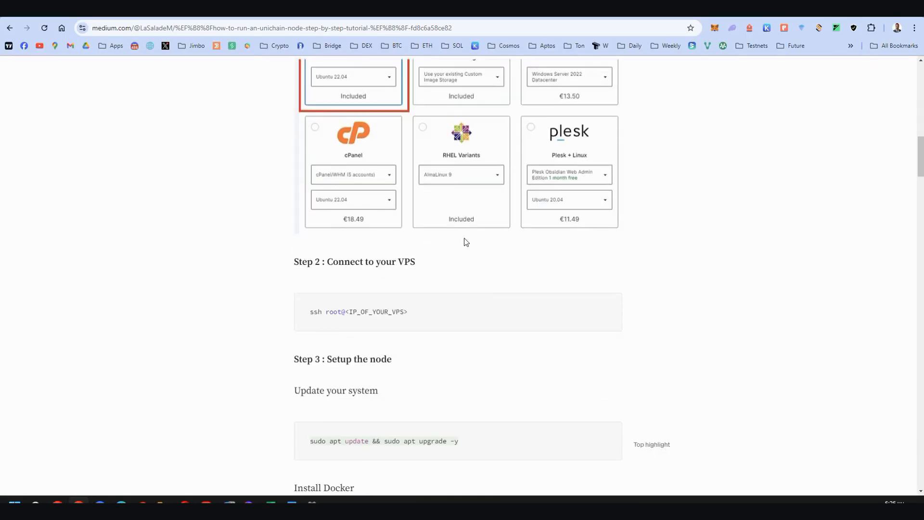
Scroll through the Medium 'How to run an Unichain node' tutorial's setup steps
{"action": "scroll", "scroll_direction": "up", "scroll_amount": 3}
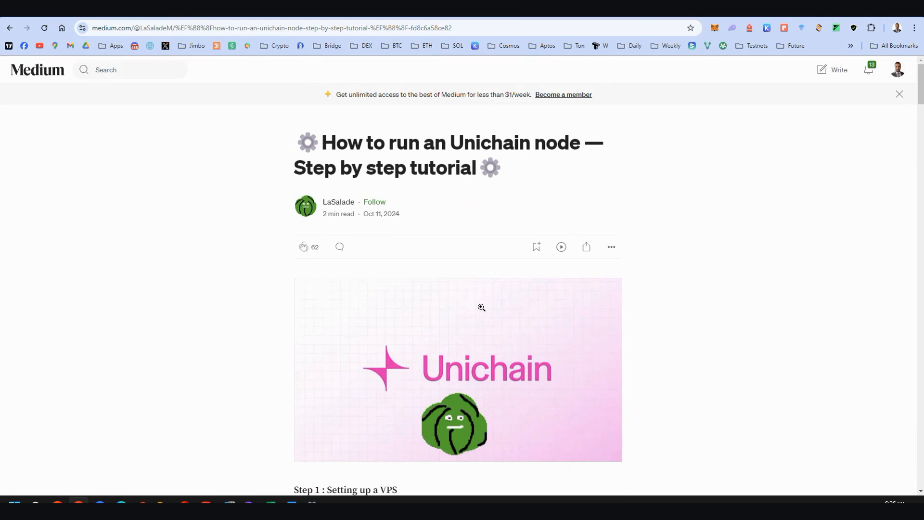
{"action": "mouse_move", "coordinate": [489, 295]}
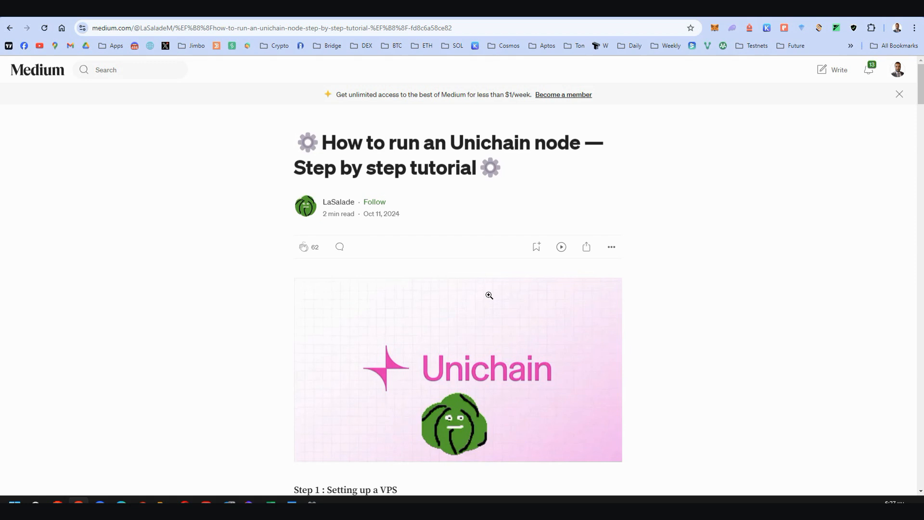
{"action": "scroll", "scroll_direction": "down", "scroll_amount": 3}
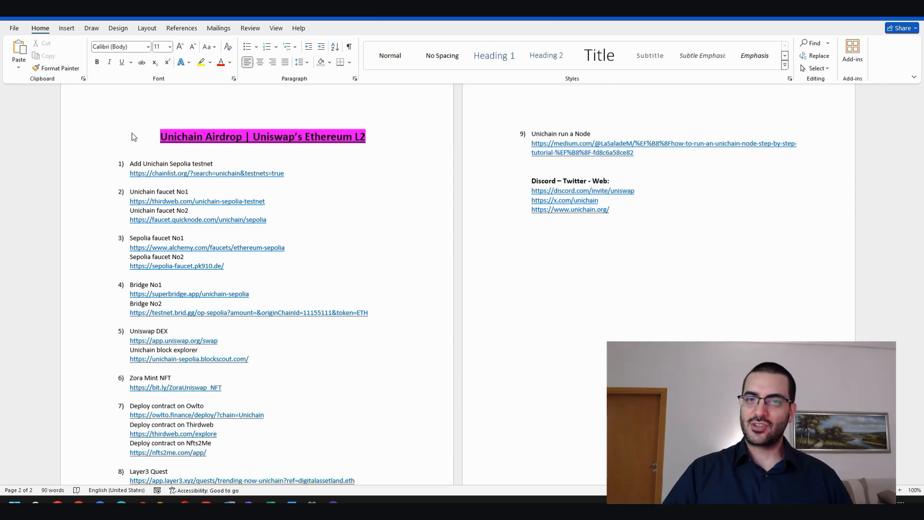
{"action": "mouse_move", "coordinate": [187, 195]}
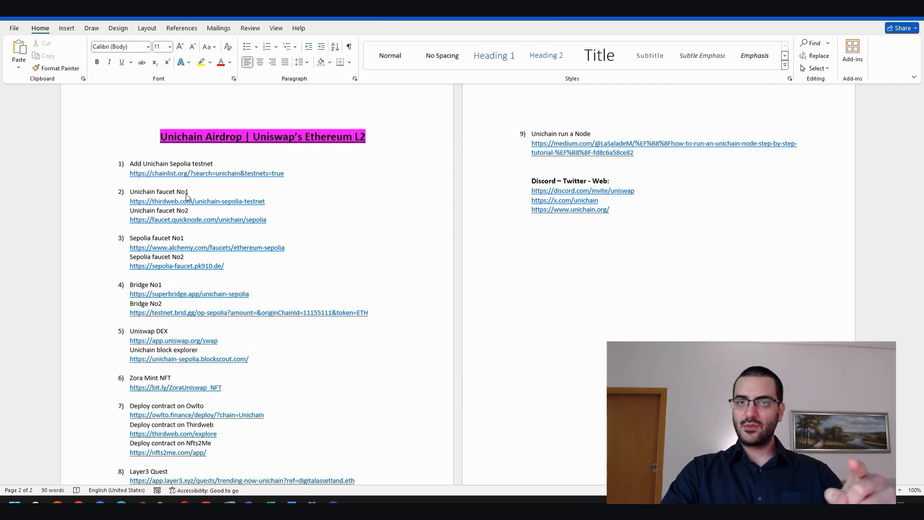
{"action": "mouse_move", "coordinate": [486, 195]}
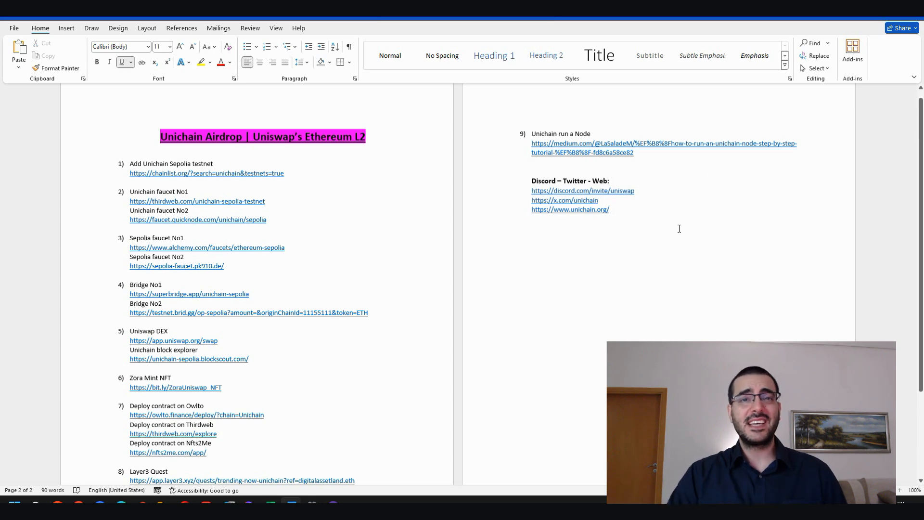
{"action": "left_click", "coordinate": [531, 237]}
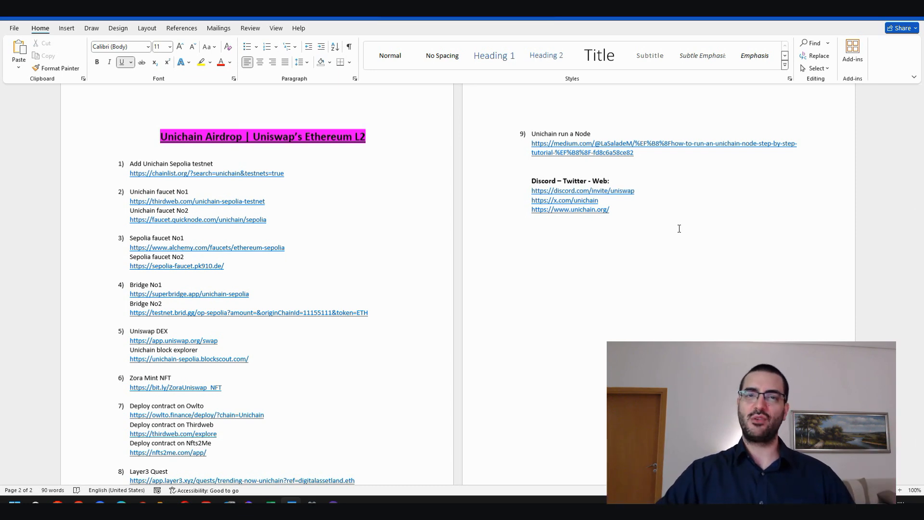
{"action": "left_click", "coordinate": [531, 237]}
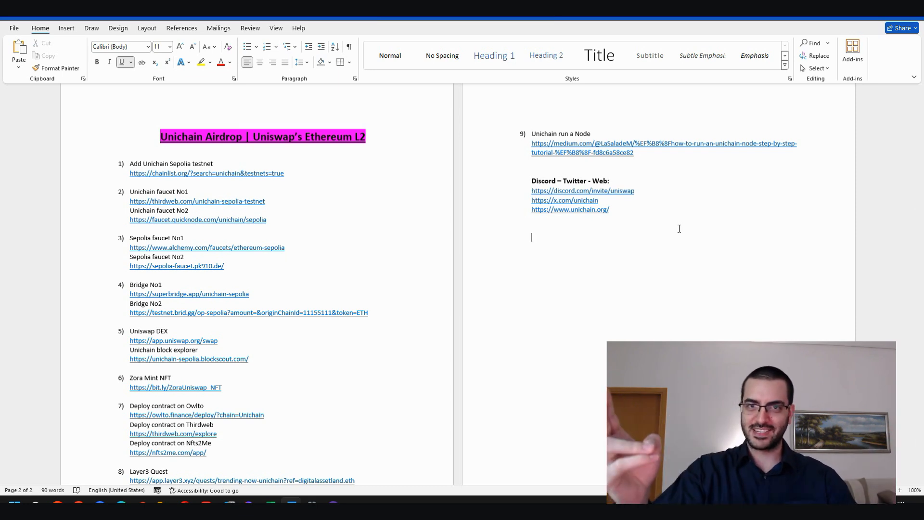